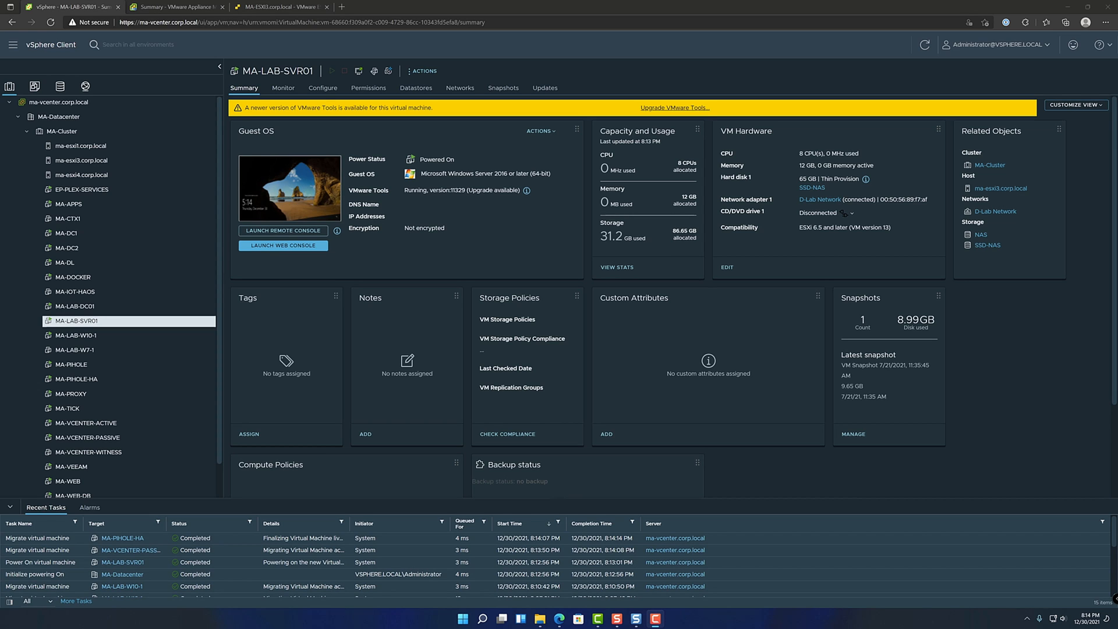
{"action": "mouse_move", "coordinate": [688, 373]}
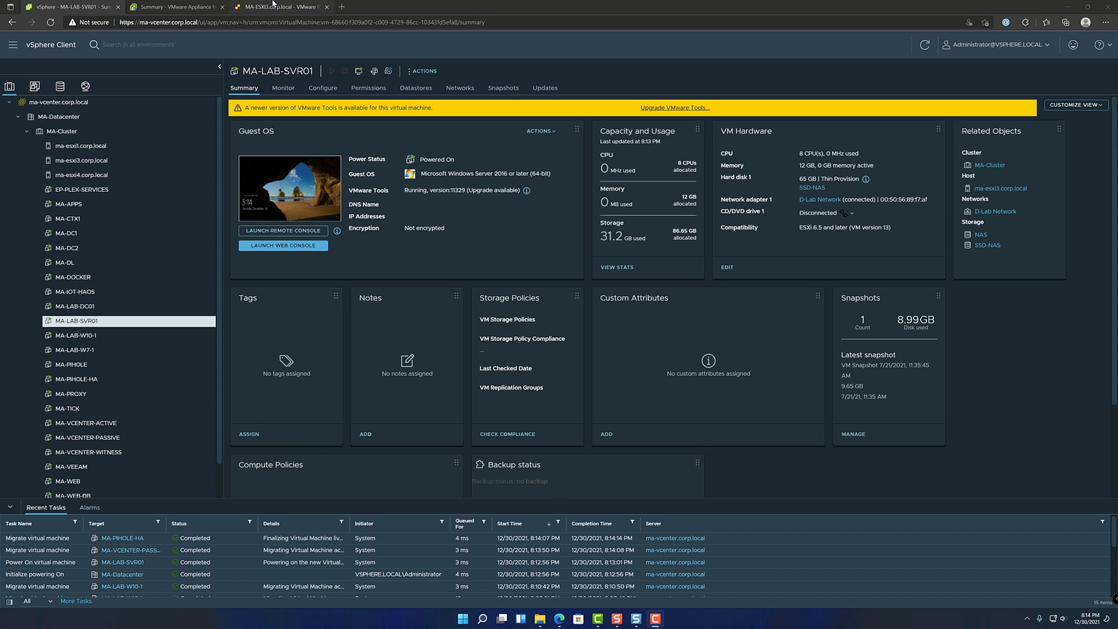
Switch to the ESXi Host Client listing ma-esxi3's virtual machines
{"action": "left_click", "coordinate": [279, 7]}
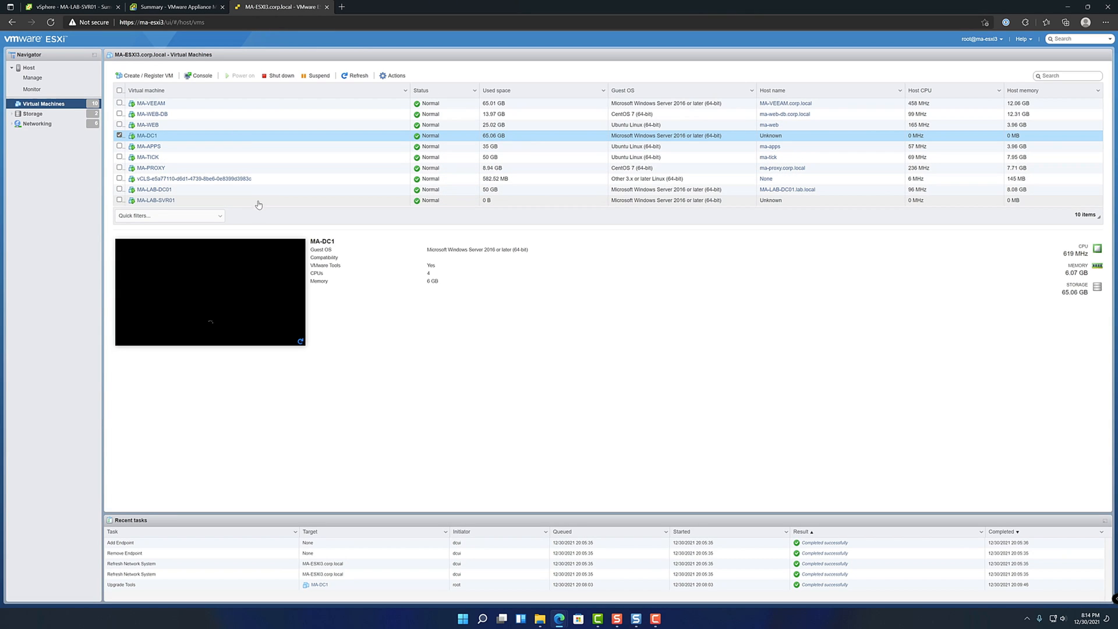
Select MA-LAB-SVR01 in the host's VM list and bring up its actions
{"action": "left_click", "coordinate": [155, 200]}
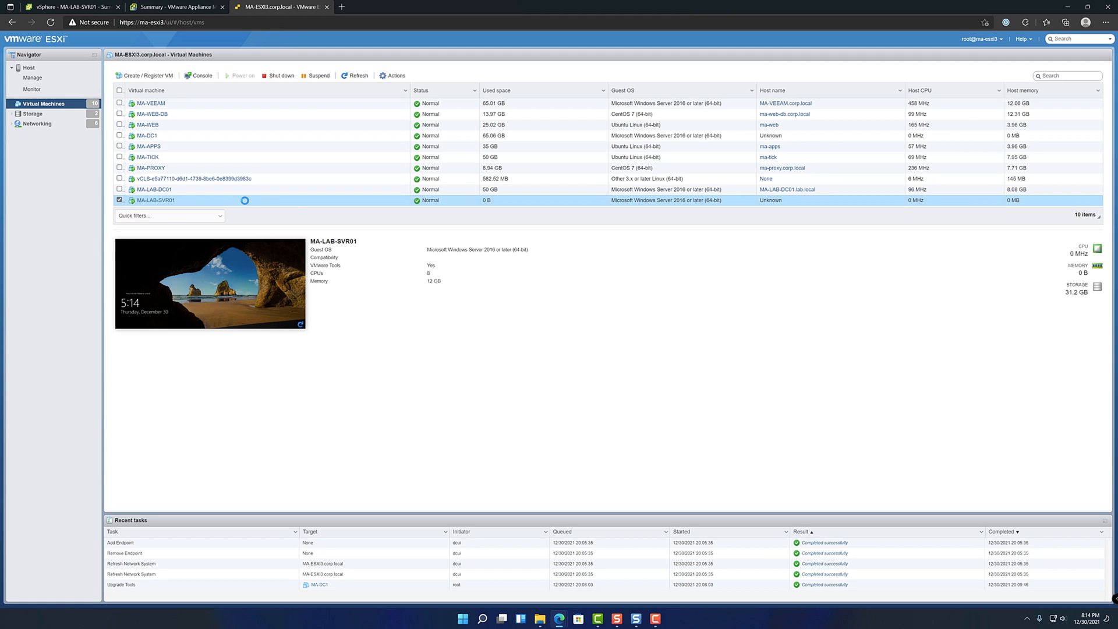
{"action": "mouse_move", "coordinate": [245, 199]}
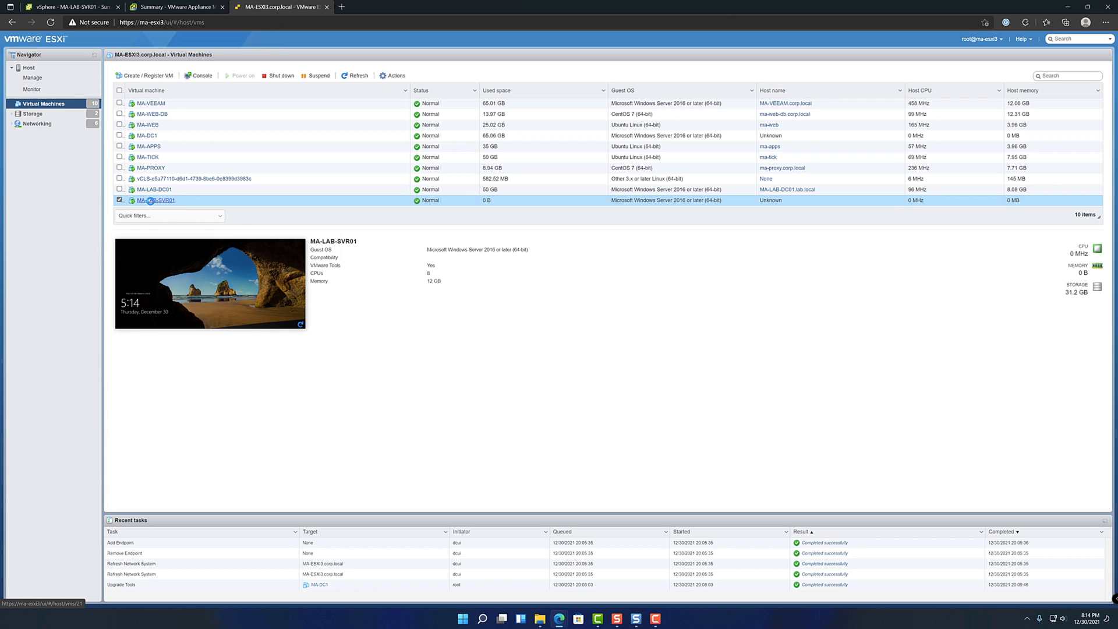
{"action": "right_click", "coordinate": [155, 200]}
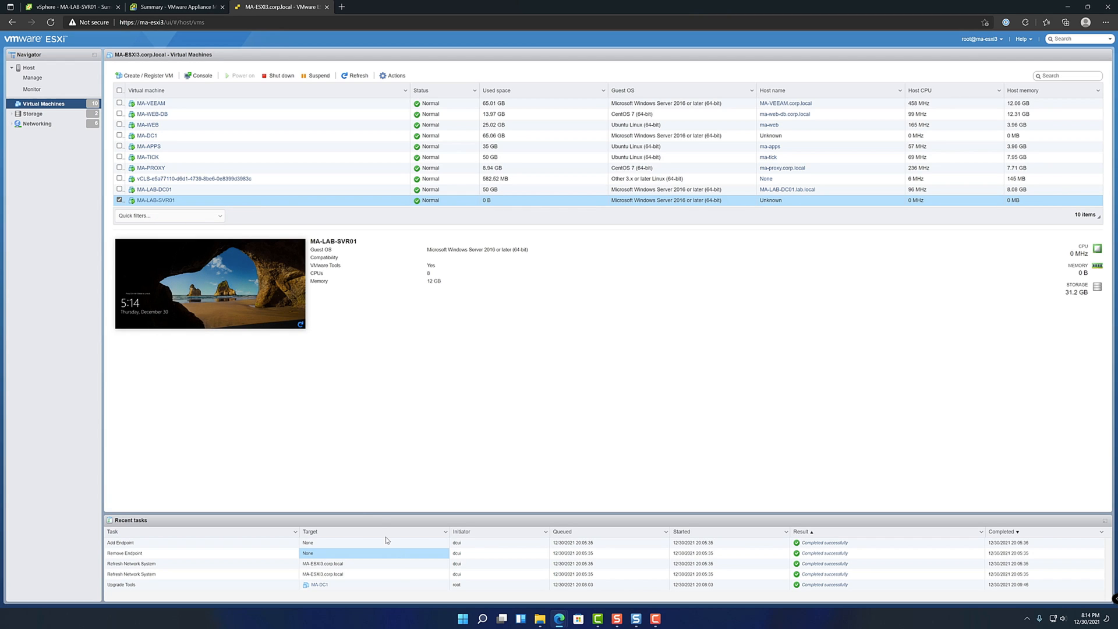
{"action": "mouse_move", "coordinate": [386, 540]}
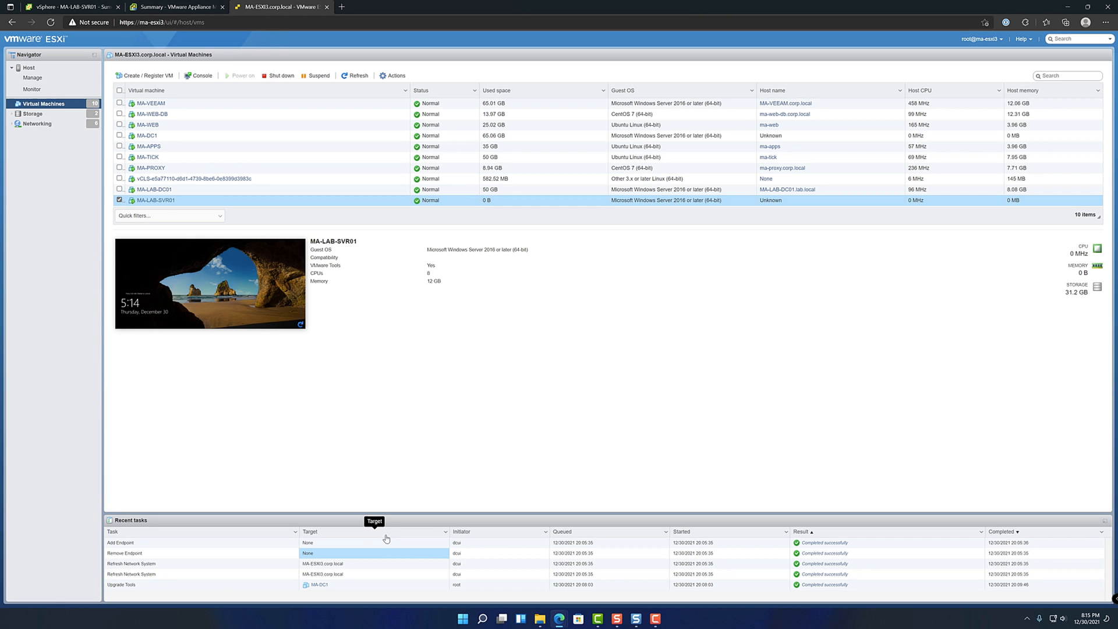
{"action": "mouse_move", "coordinate": [400, 522]}
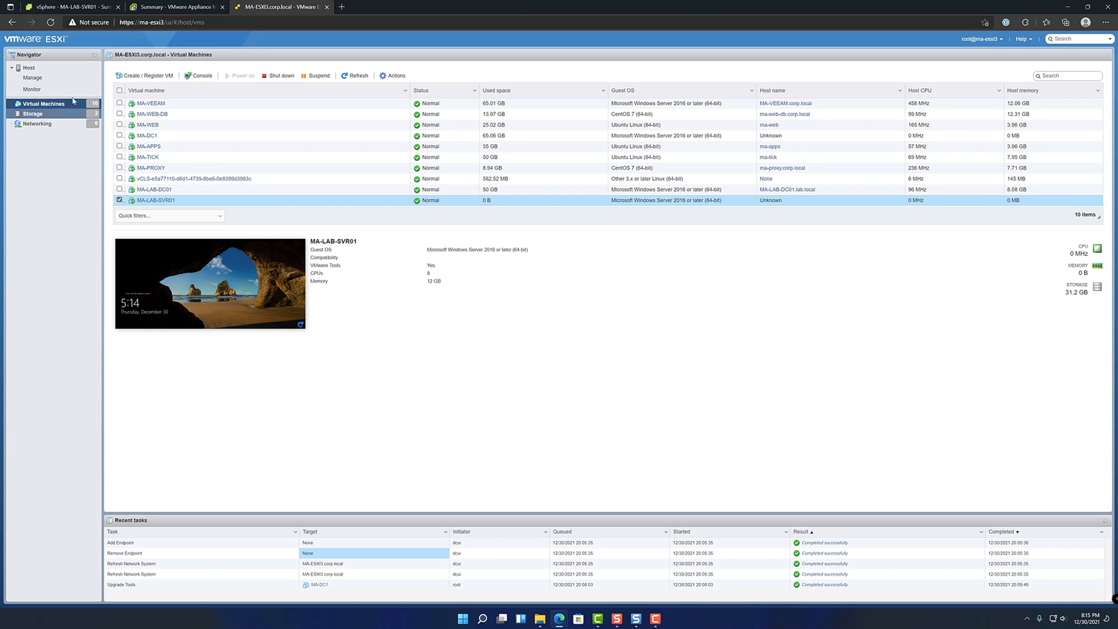
From MA-LAB-SVR01's actions choose Guest OS > Upgrade VMware Tools in vSphere
{"action": "left_click", "coordinate": [68, 7]}
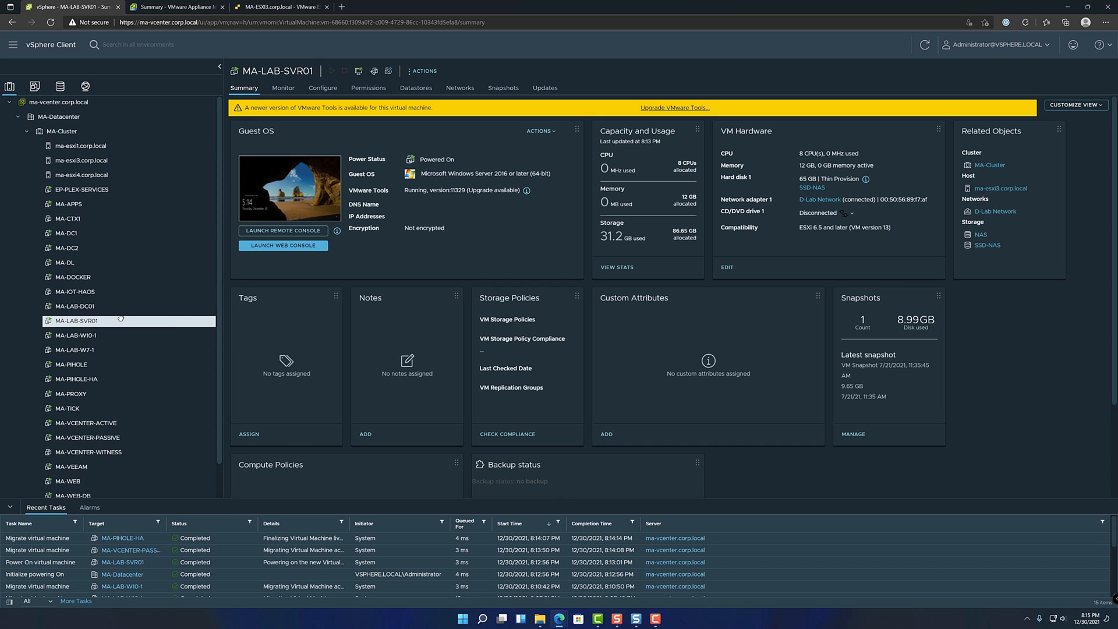
{"action": "right_click", "coordinate": [81, 321]}
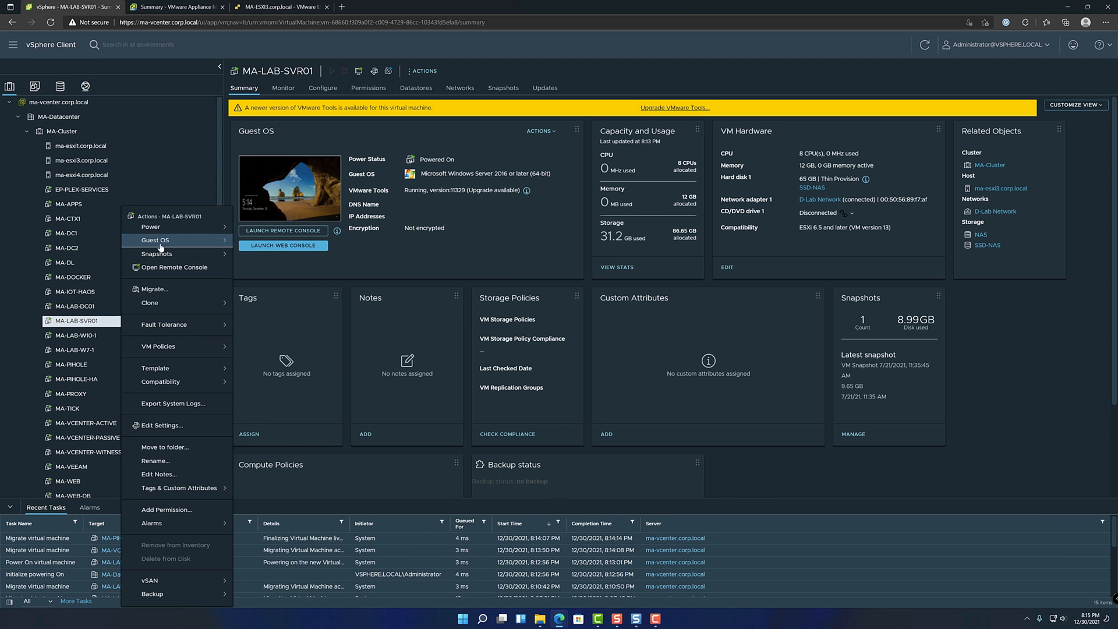
{"action": "mouse_move", "coordinate": [156, 240]}
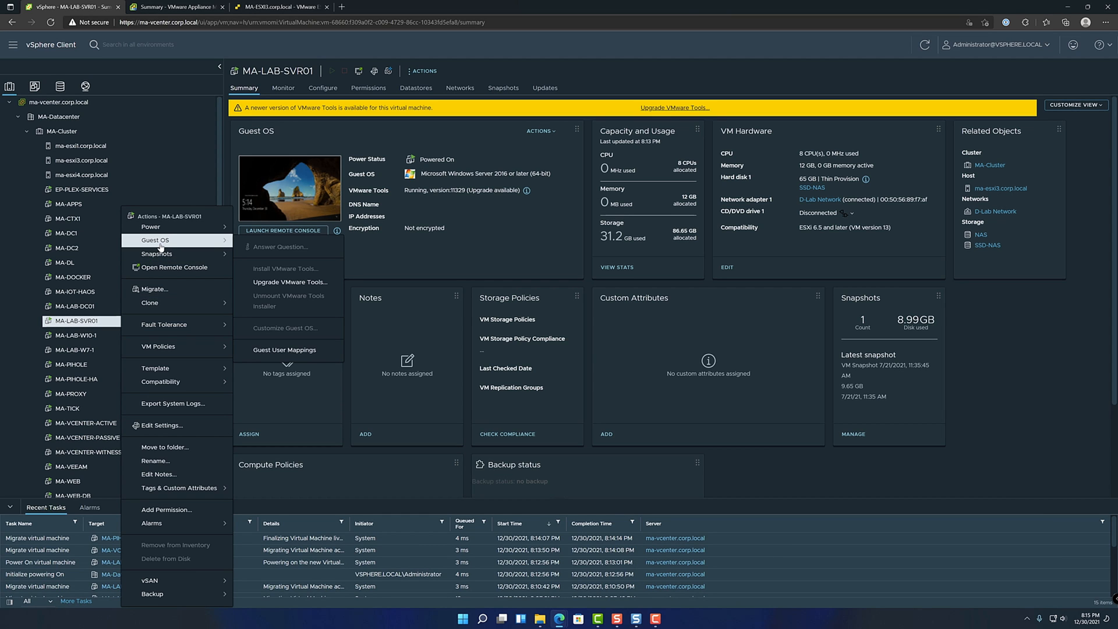
{"action": "mouse_move", "coordinate": [289, 282]}
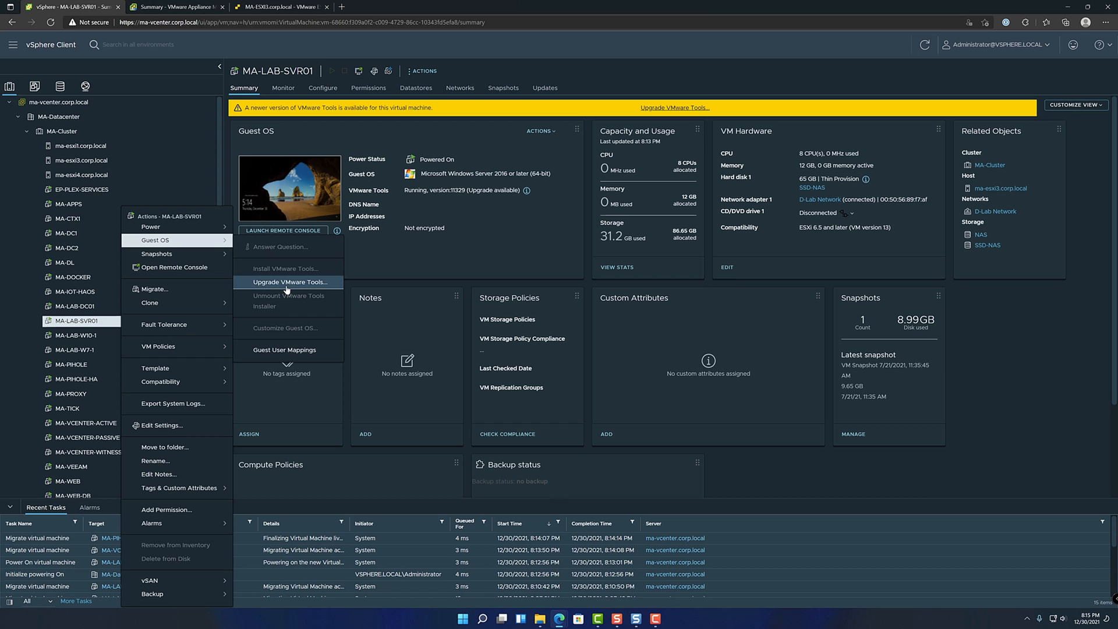
{"action": "left_click", "coordinate": [287, 282]}
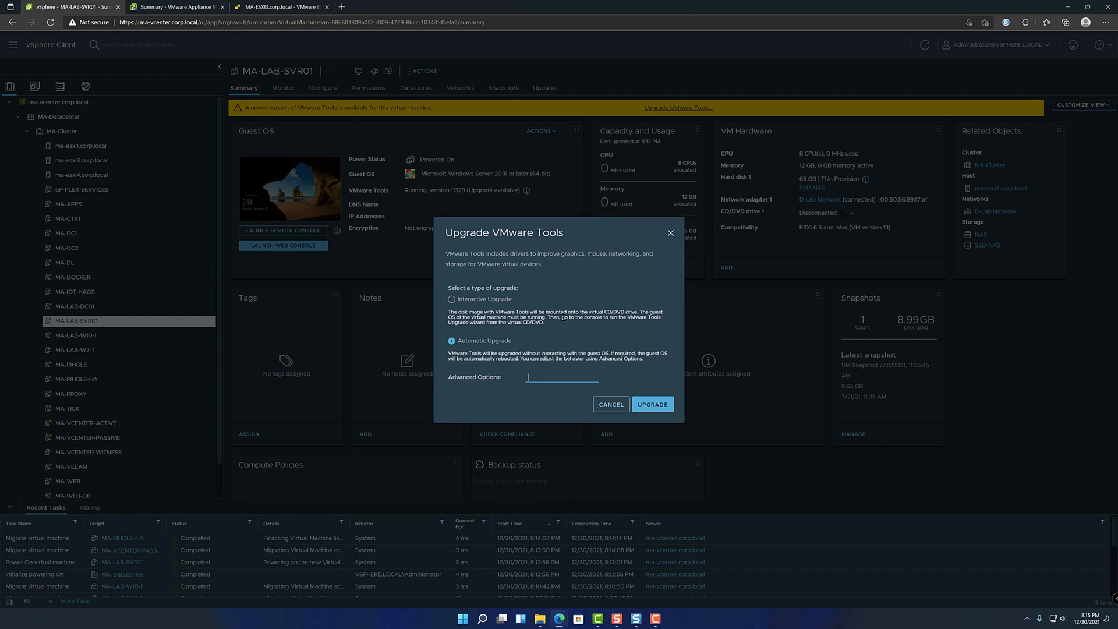
Toggle Interactive then Automatic Upgrade, and cancel the Tools upgrade
{"action": "left_click", "coordinate": [451, 299]}
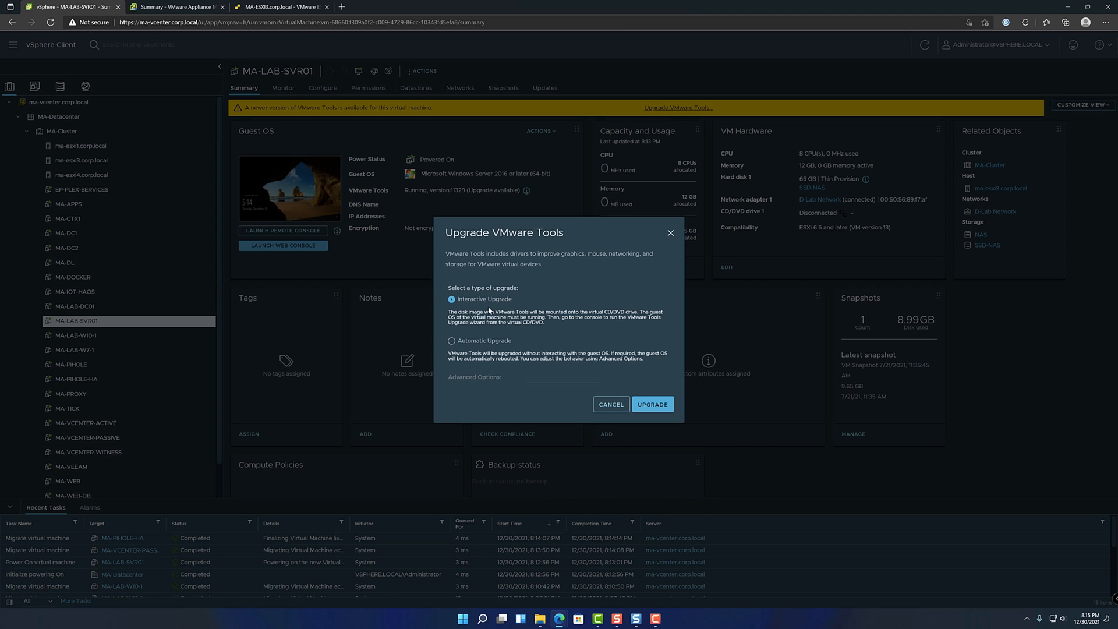
{"action": "mouse_move", "coordinate": [482, 368]}
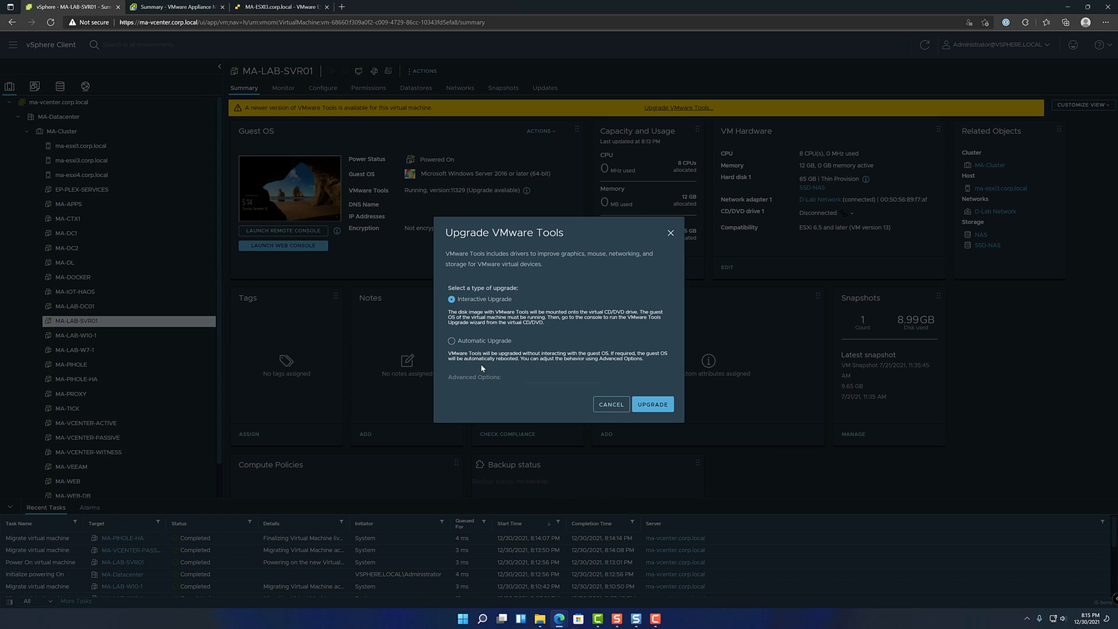
{"action": "left_click", "coordinate": [452, 341]}
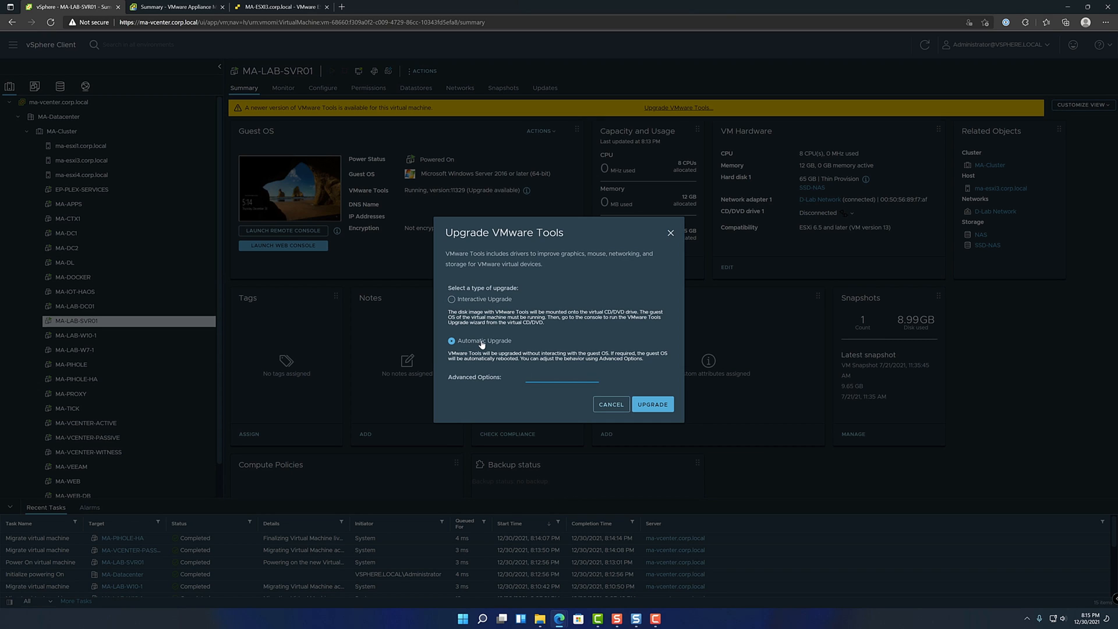
{"action": "left_click", "coordinate": [562, 376]}
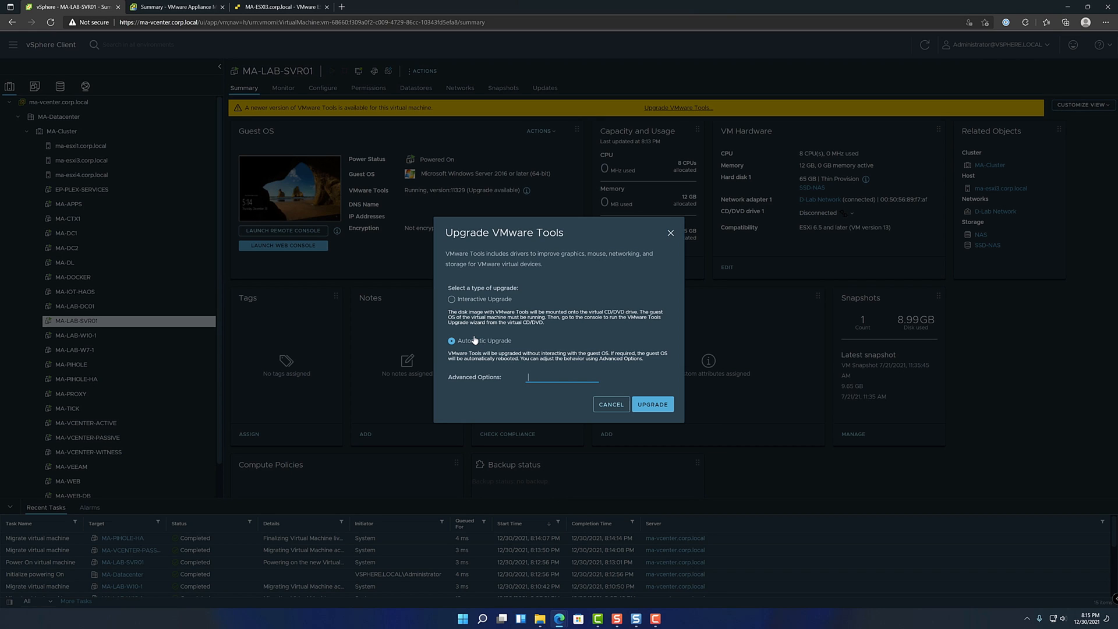
{"action": "mouse_move", "coordinate": [609, 417]}
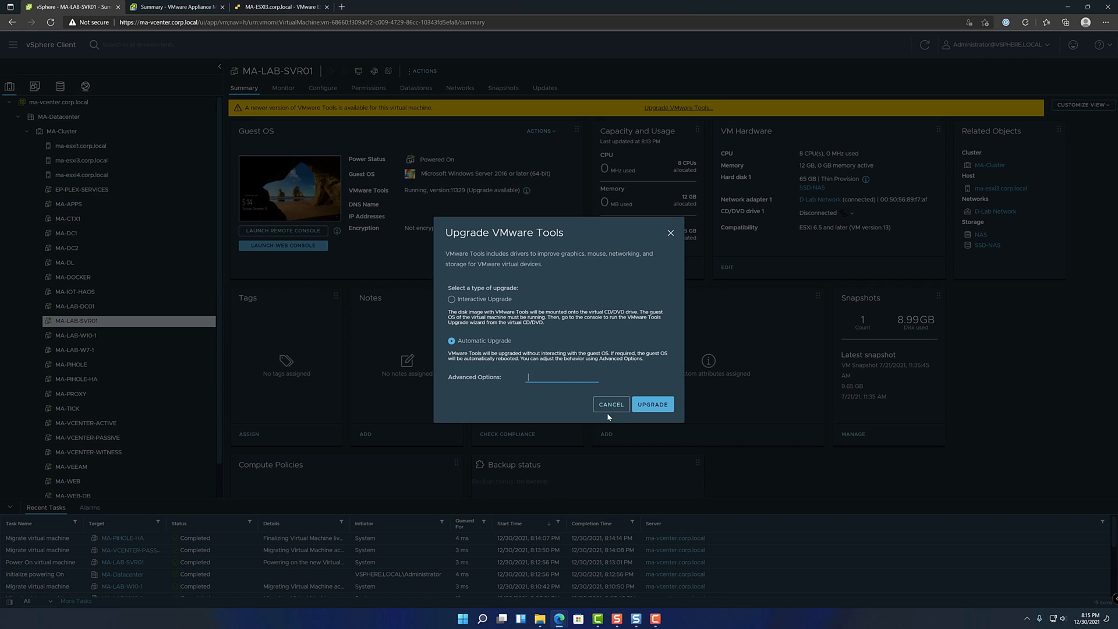
{"action": "mouse_move", "coordinate": [611, 404]}
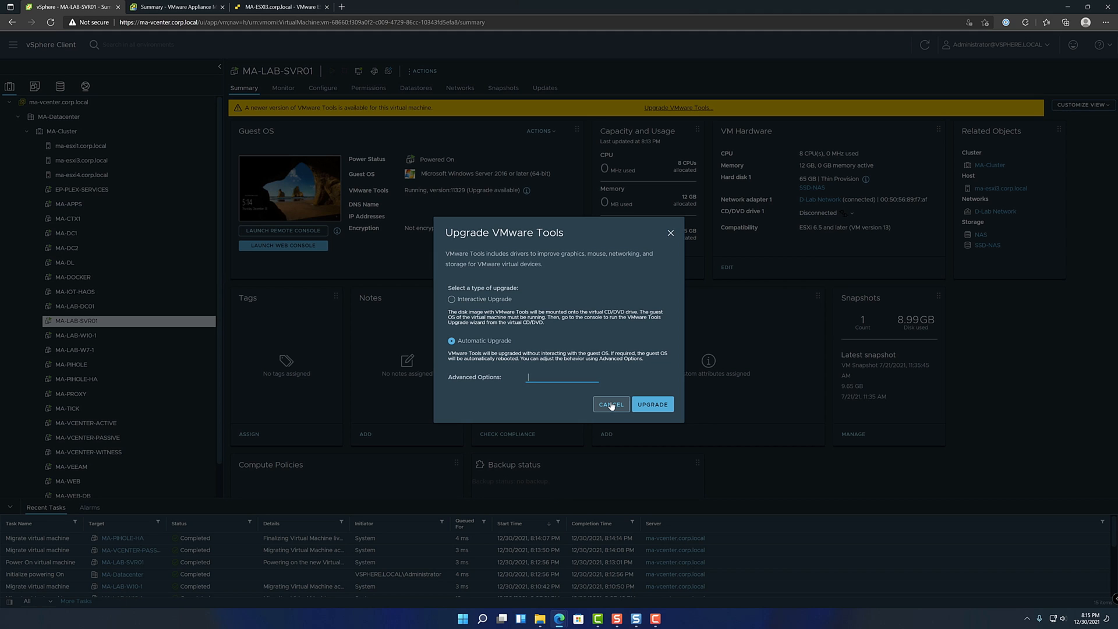
{"action": "left_click", "coordinate": [611, 404]}
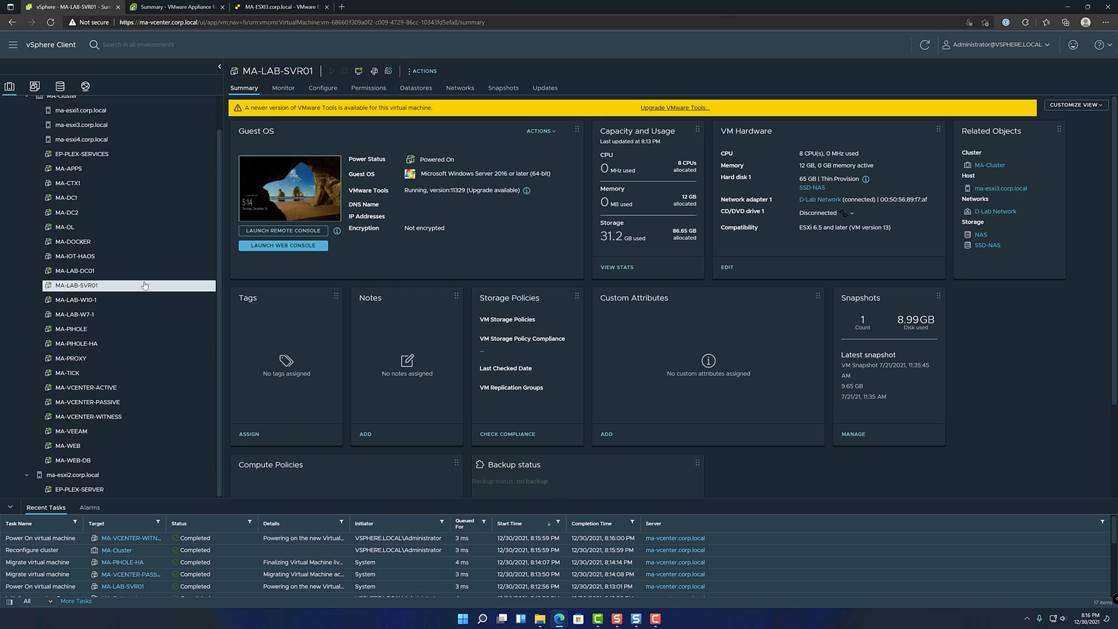
{"action": "mouse_move", "coordinate": [146, 284]}
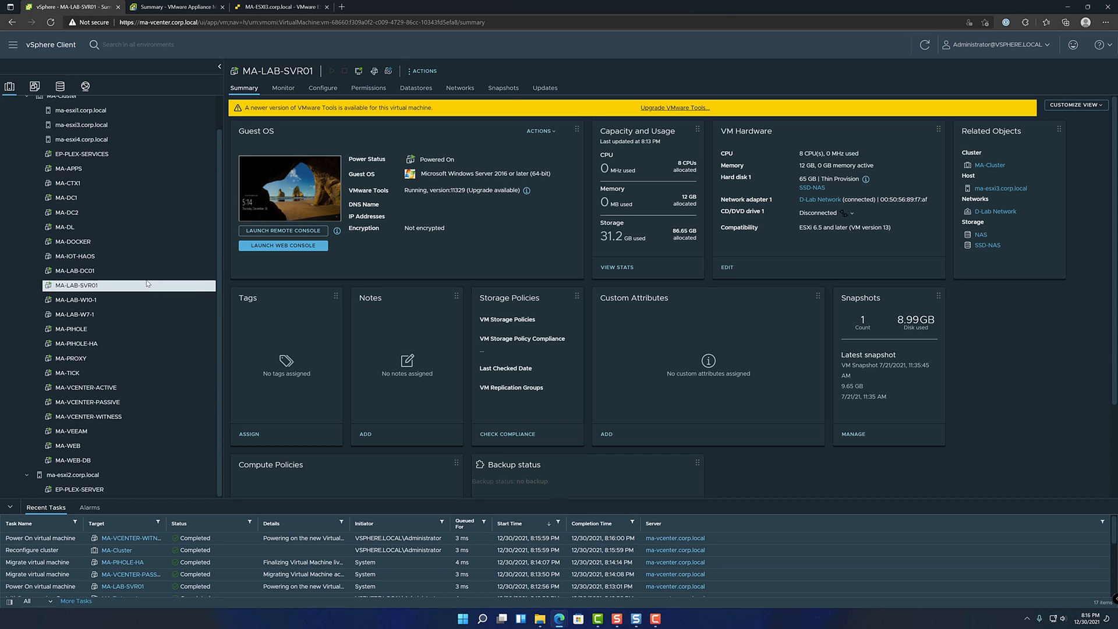
Review MA-LAB-SVR01's Updates status, then show MA-Cluster's update baselines
{"action": "left_click", "coordinate": [74, 270]}
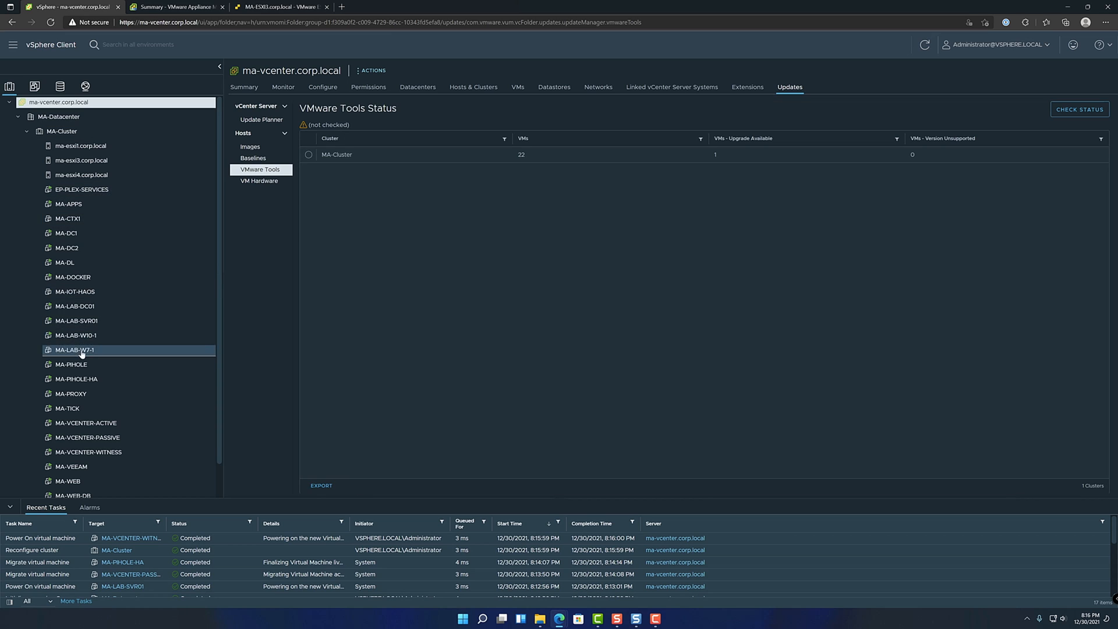
{"action": "left_click", "coordinate": [77, 321]}
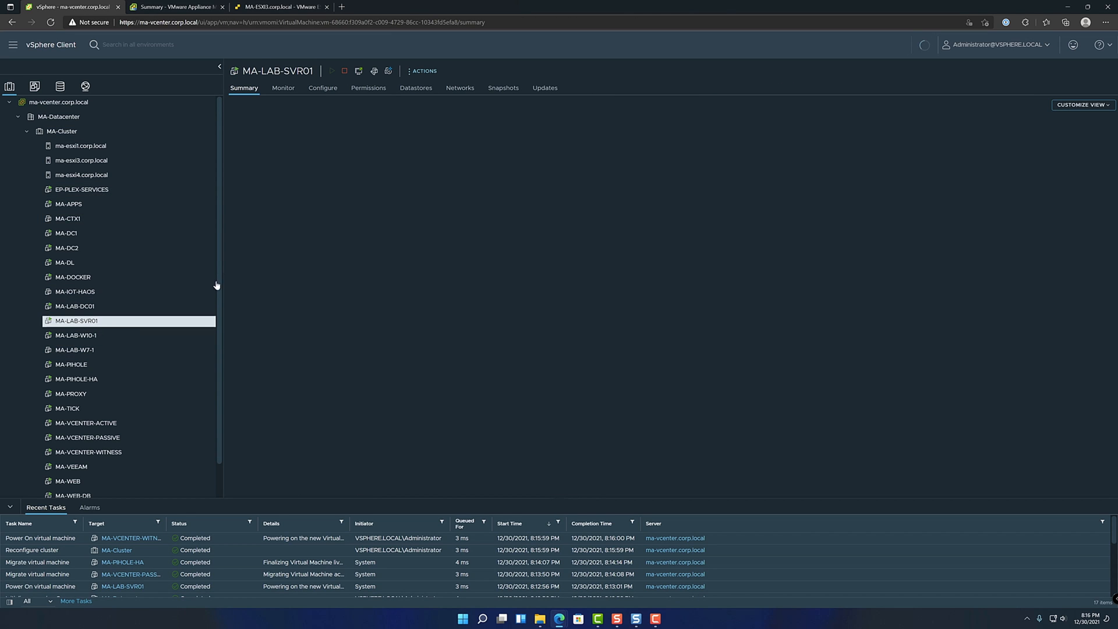
{"action": "left_click", "coordinate": [545, 87]}
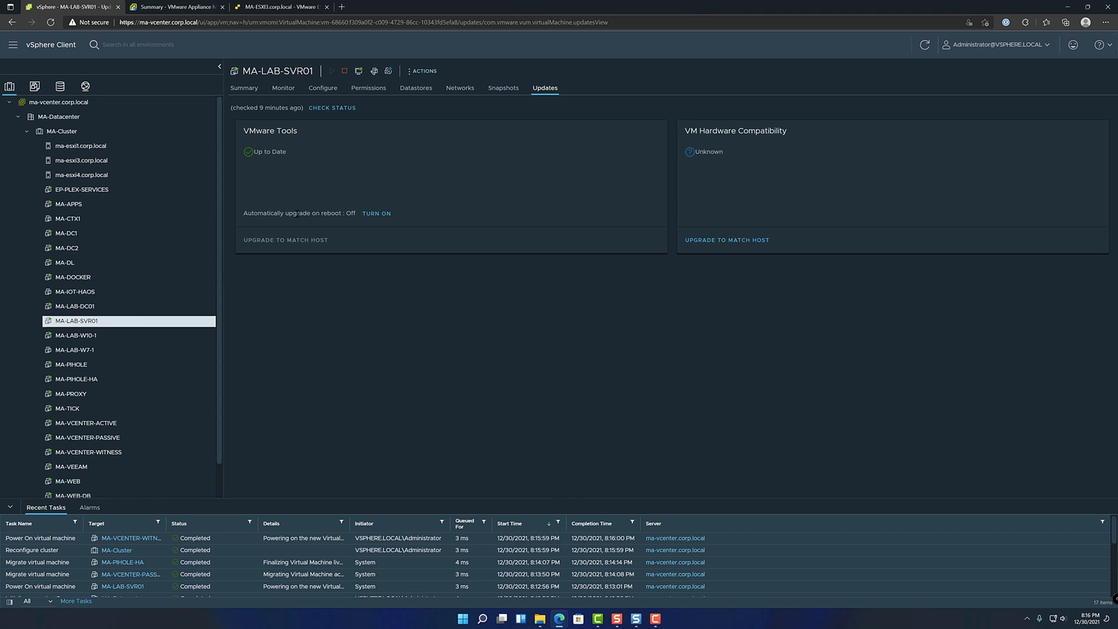
{"action": "left_click", "coordinate": [80, 146]}
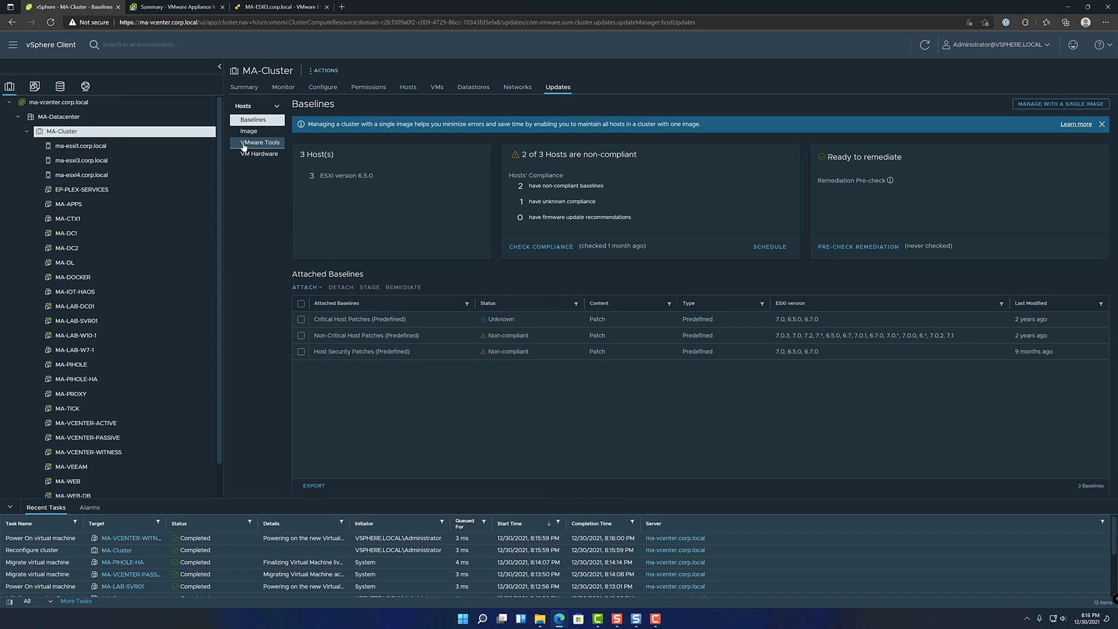
In MA-Cluster's VMware Tools list, check MA-LAB-SVR01 and set Auto Update on
{"action": "left_click", "coordinate": [260, 142]}
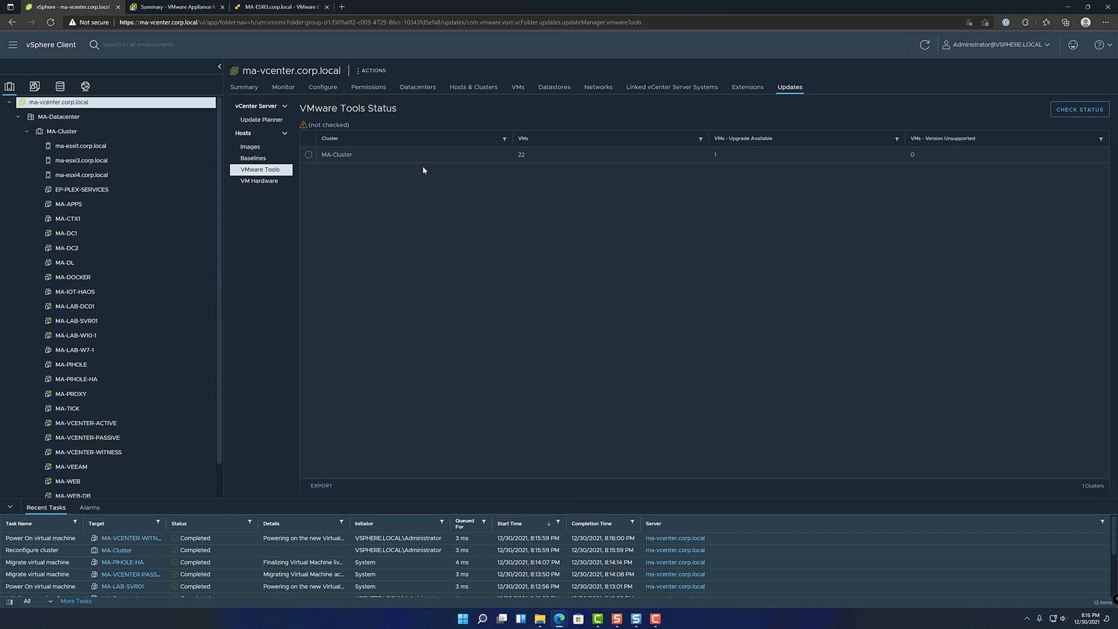
{"action": "left_click", "coordinate": [308, 155]}
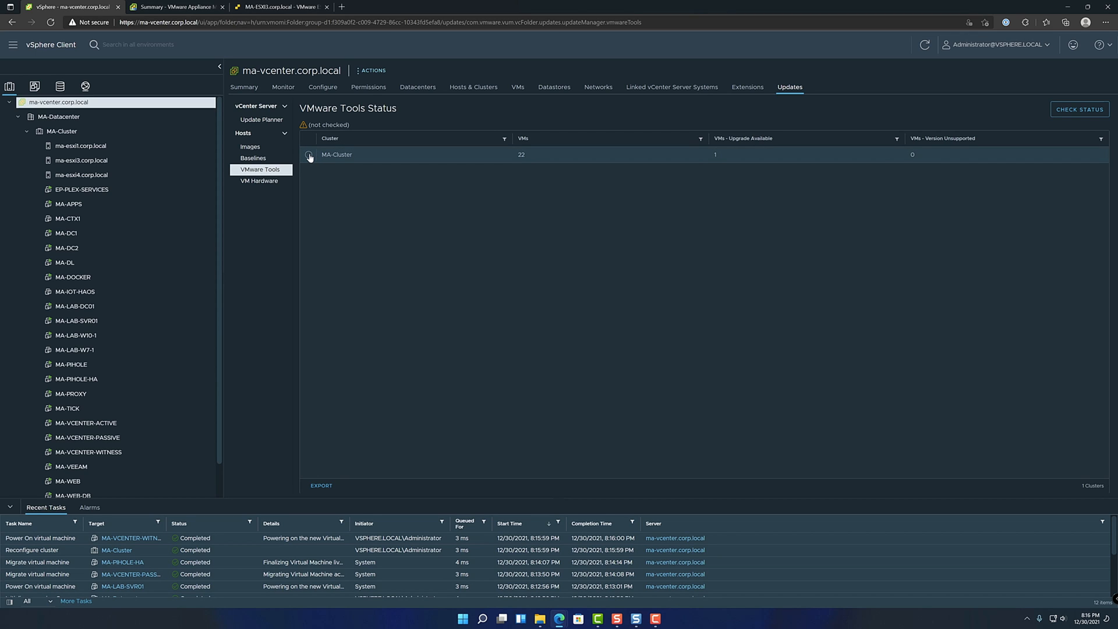
{"action": "left_click", "coordinate": [336, 155]}
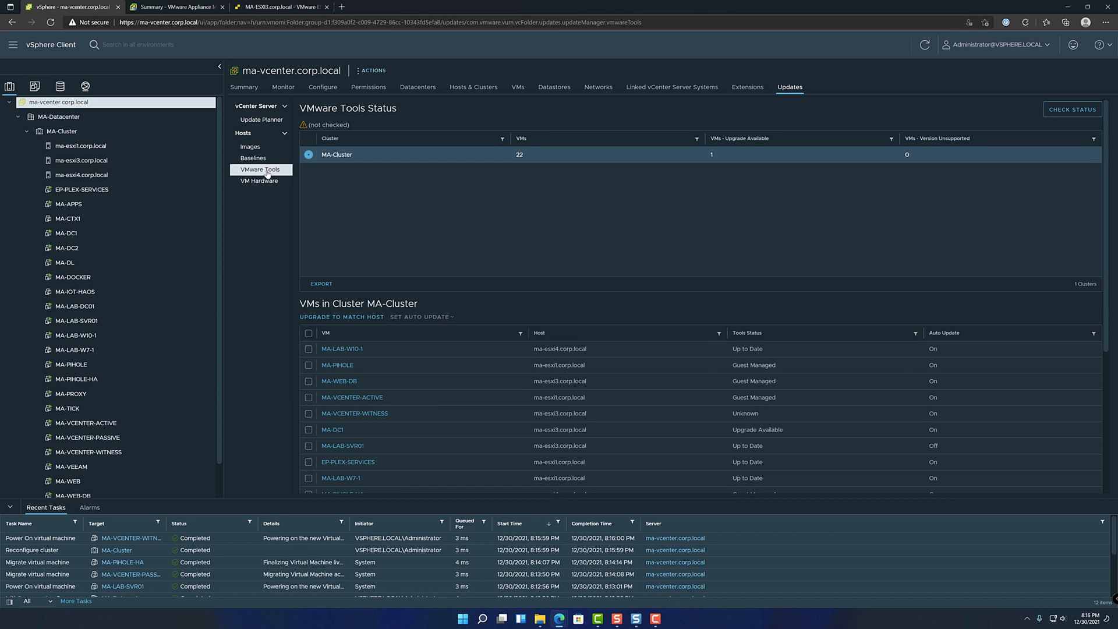
{"action": "mouse_move", "coordinate": [534, 272]}
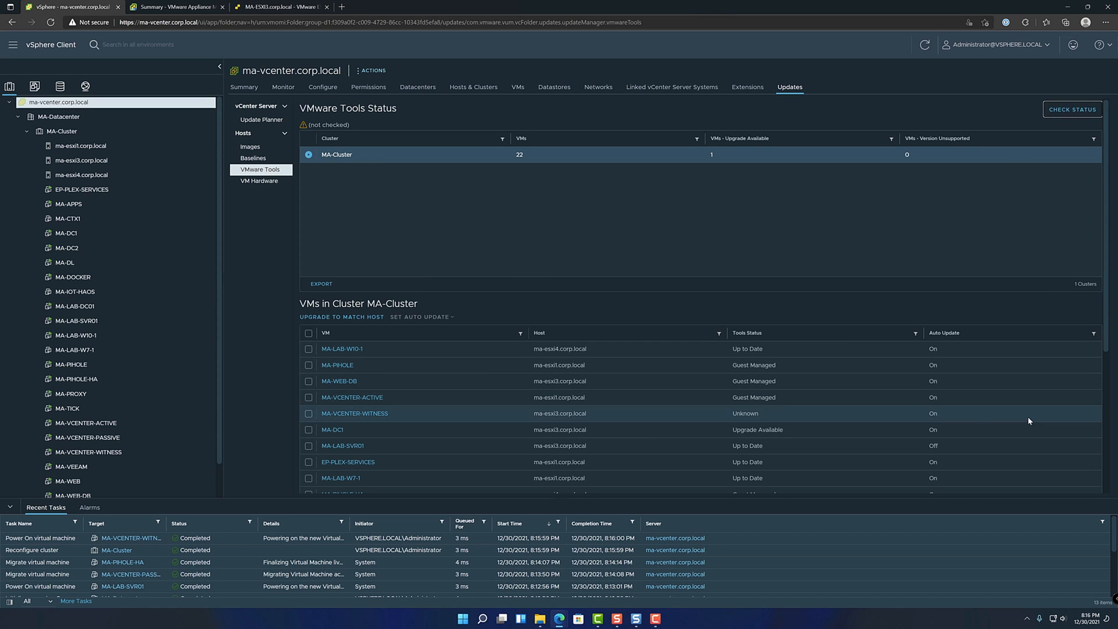
{"action": "scroll", "scroll_direction": "down", "scroll_amount": 3}
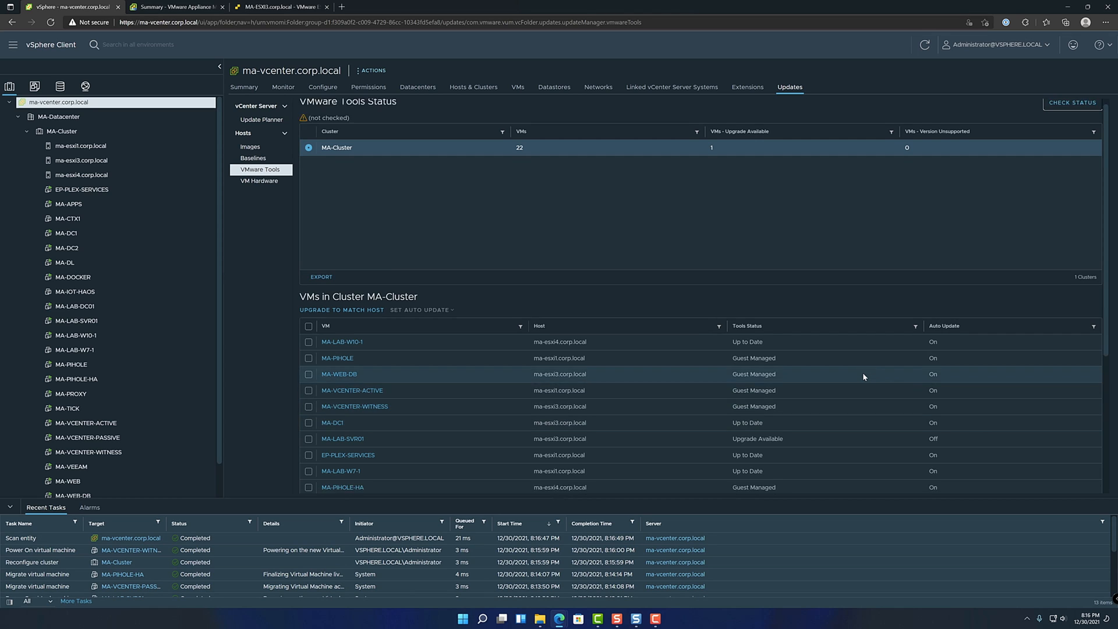
{"action": "scroll", "scroll_direction": "down", "scroll_amount": 3}
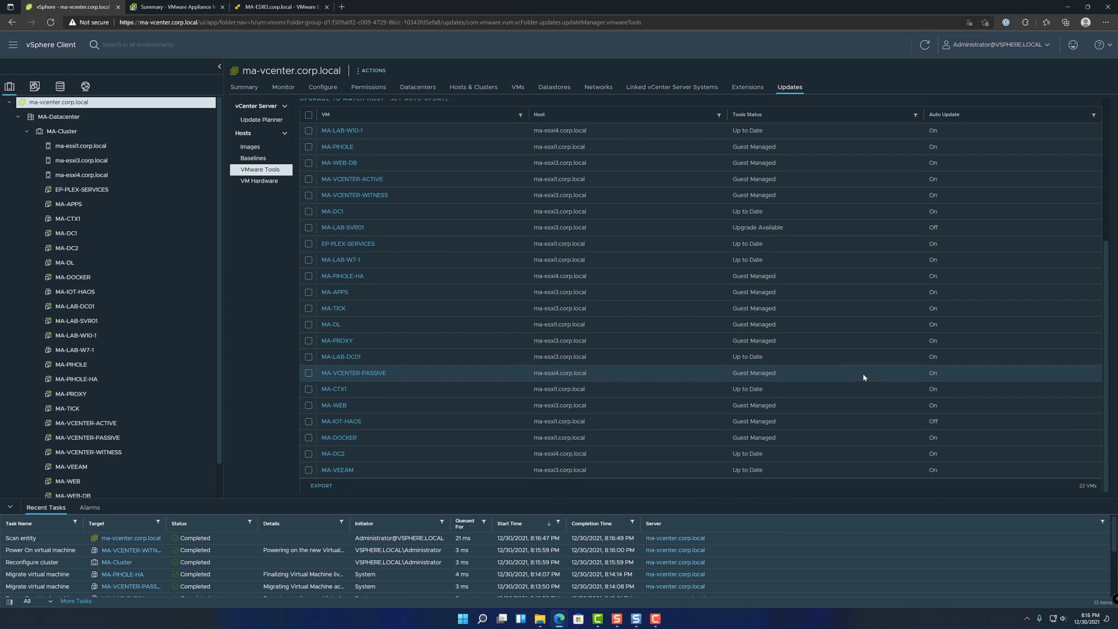
{"action": "left_click", "coordinate": [342, 227]}
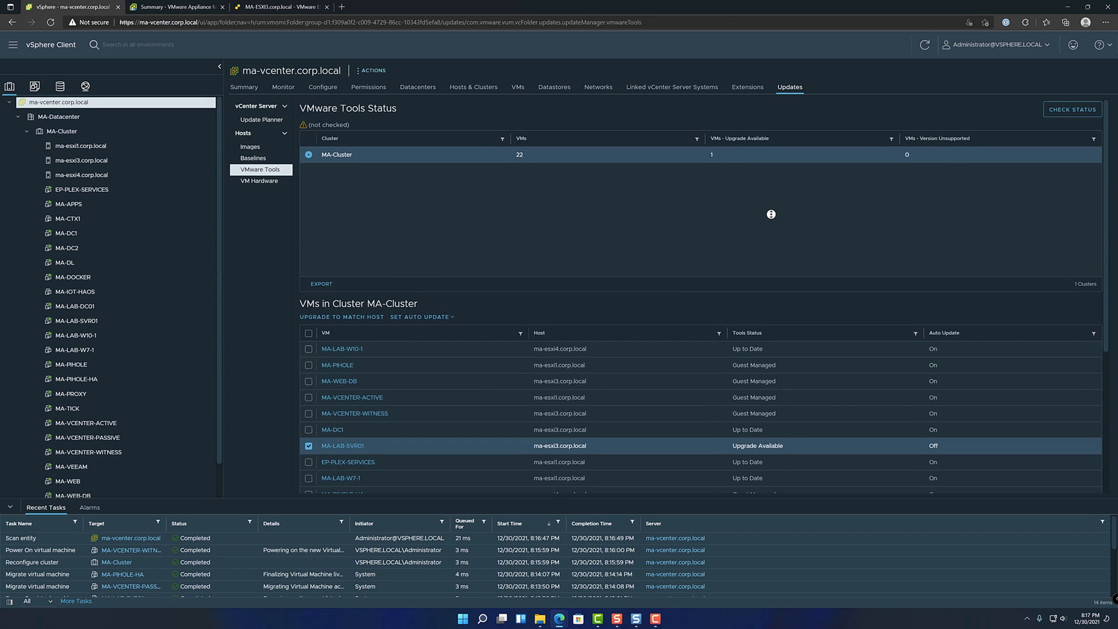
{"action": "scroll", "scroll_direction": "down", "scroll_amount": 3}
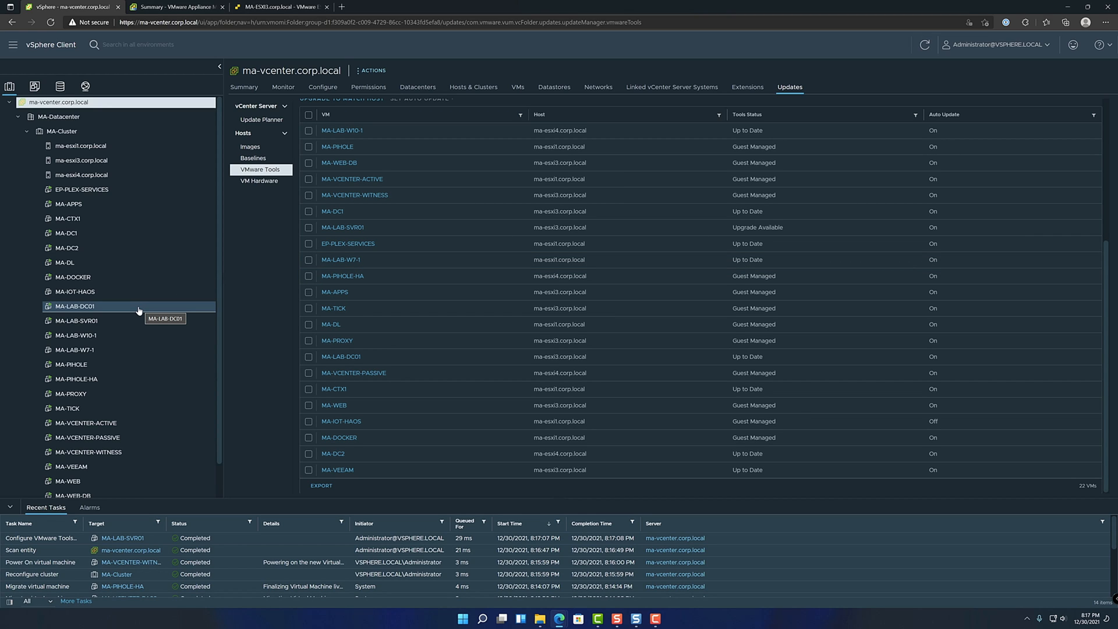
{"action": "mouse_move", "coordinate": [225, 332]}
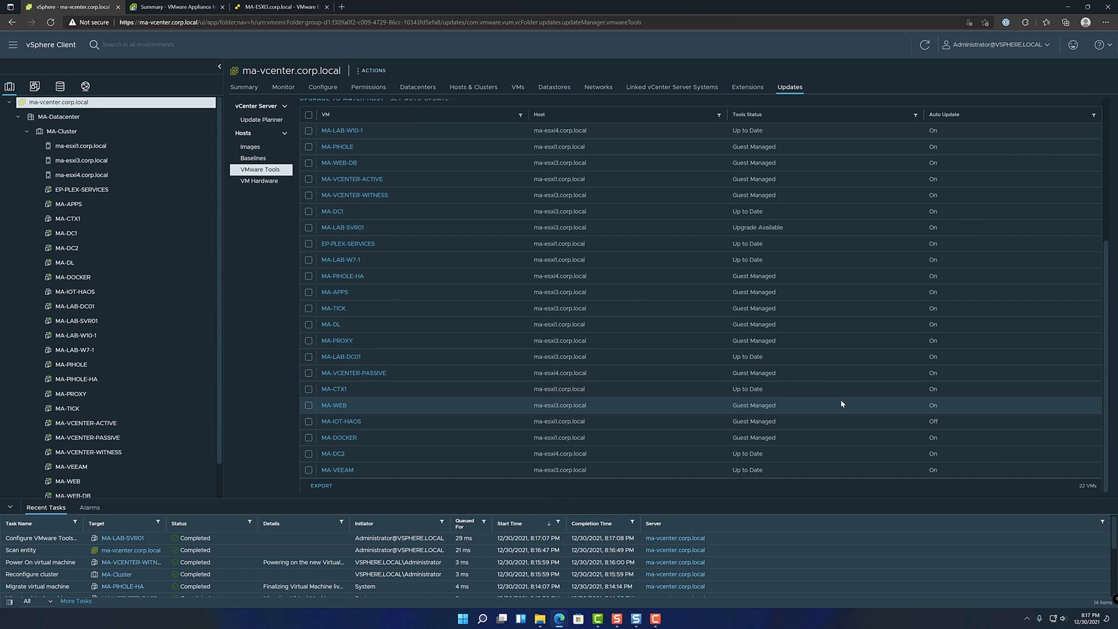
{"action": "mouse_move", "coordinate": [876, 402]}
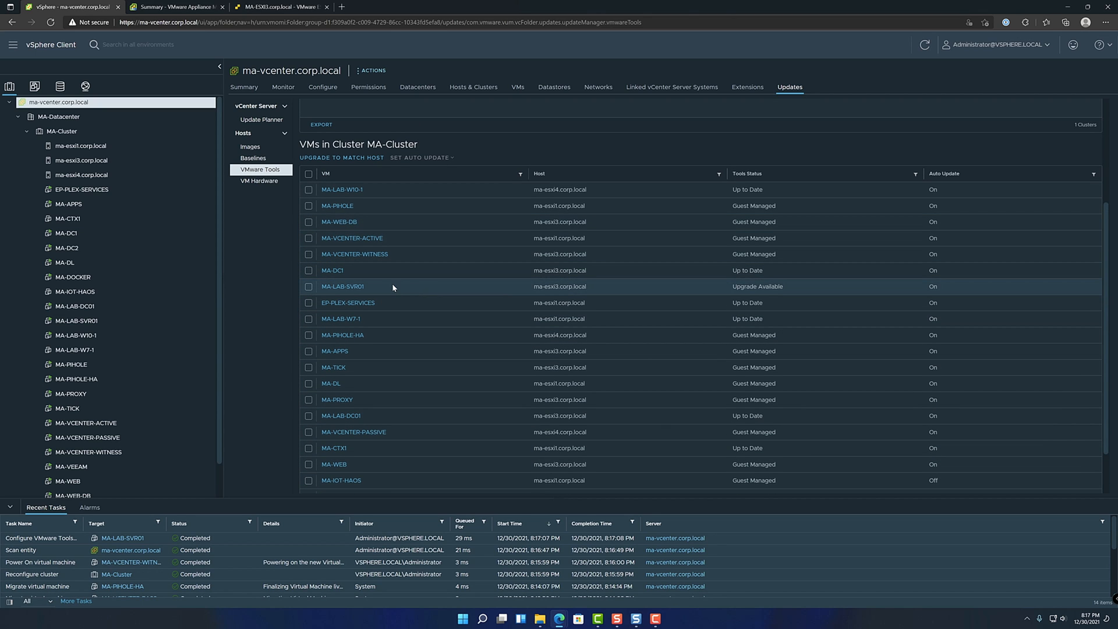
Restart MA-LAB-SVR01's guest OS from its summary, then view MA-LAB-DC01's summary
{"action": "left_click", "coordinate": [309, 287]}
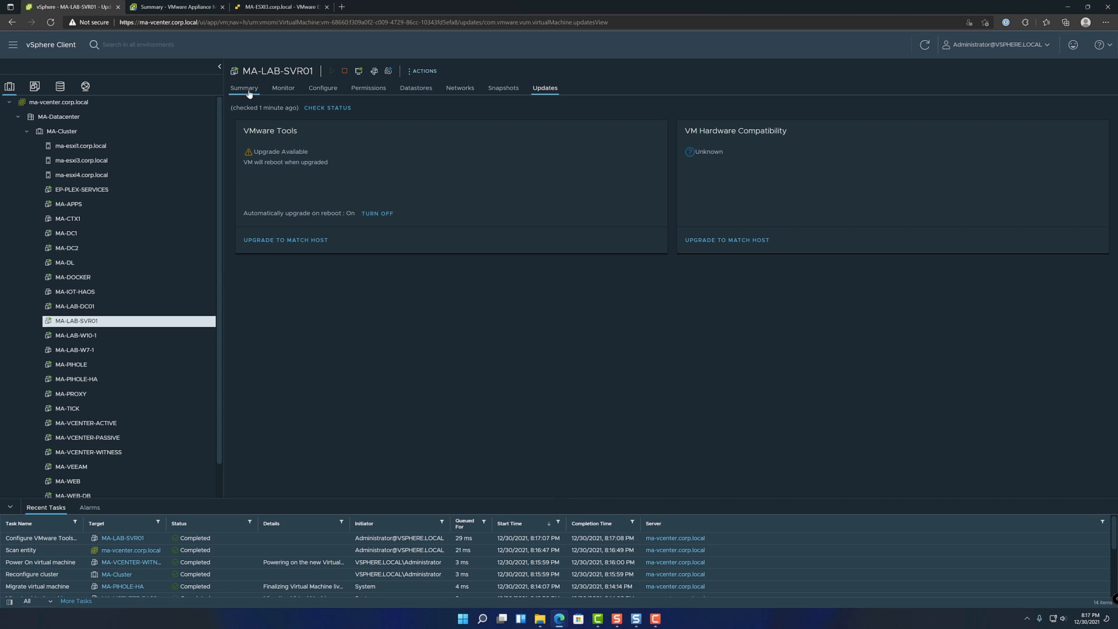
{"action": "left_click", "coordinate": [244, 87]}
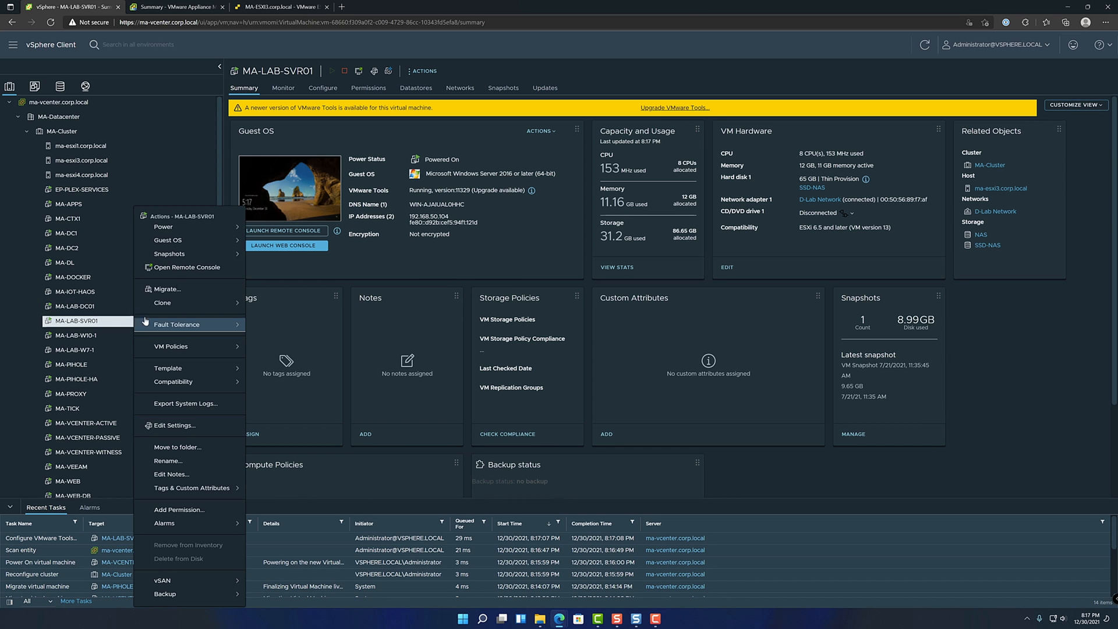
{"action": "mouse_move", "coordinate": [168, 240]}
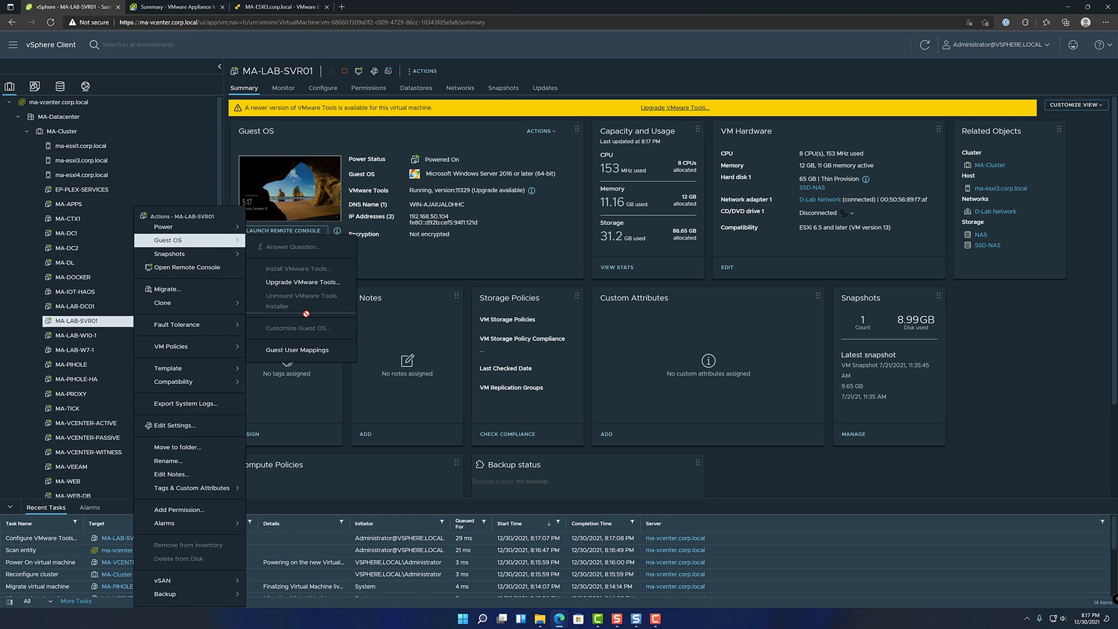
{"action": "left_click", "coordinate": [164, 227]}
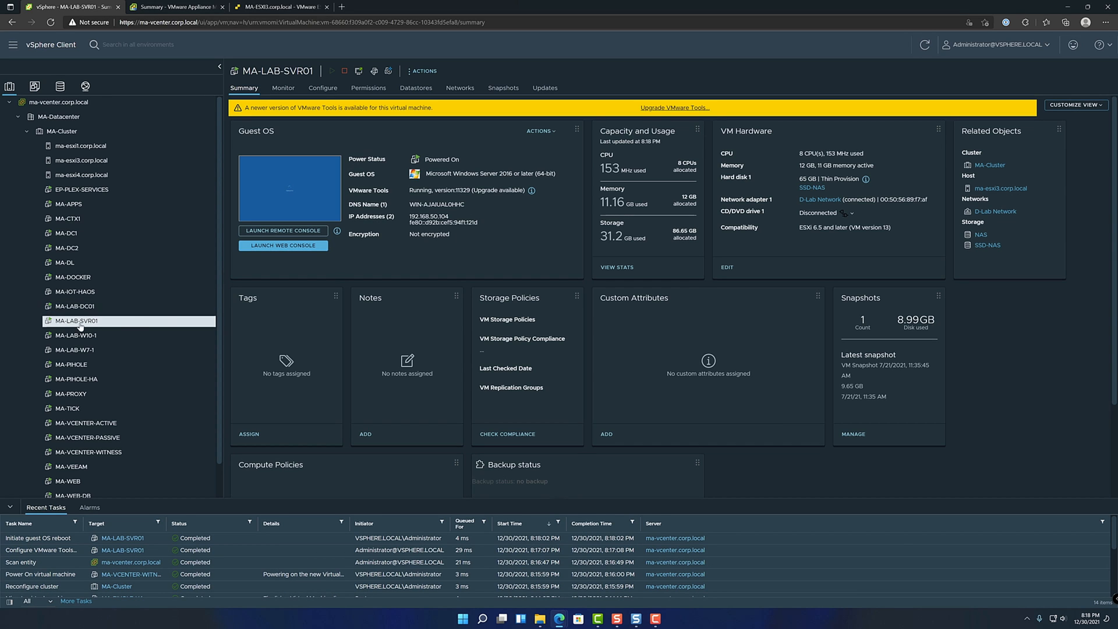
{"action": "left_click", "coordinate": [74, 306]}
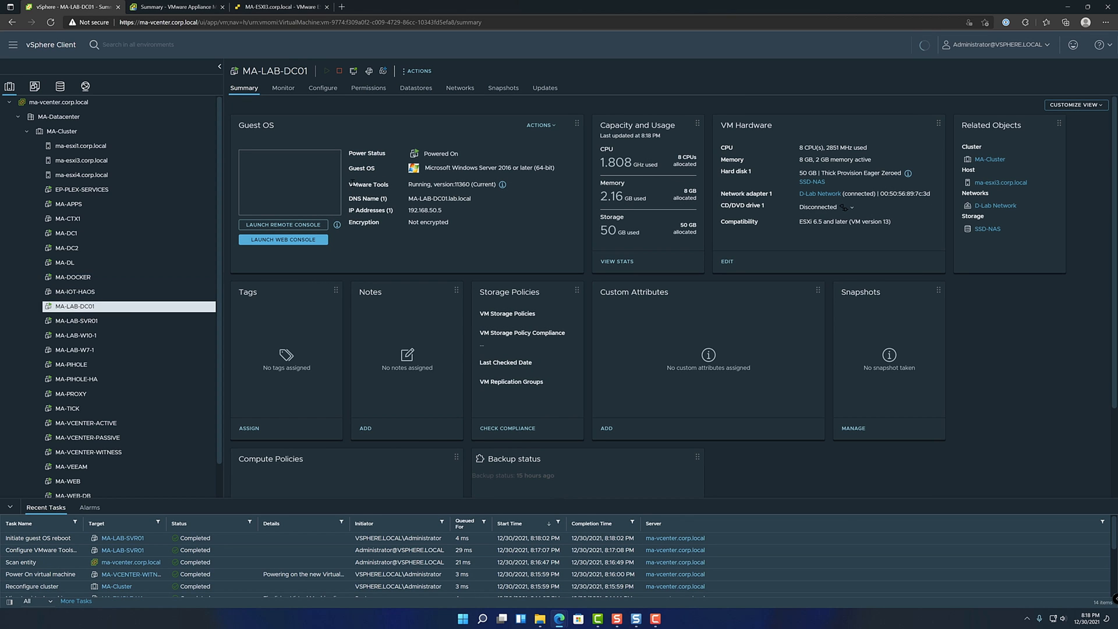
Launch MA-LAB-SVR01's web console, showing the Windows lock screen
{"action": "left_click", "coordinate": [75, 320]}
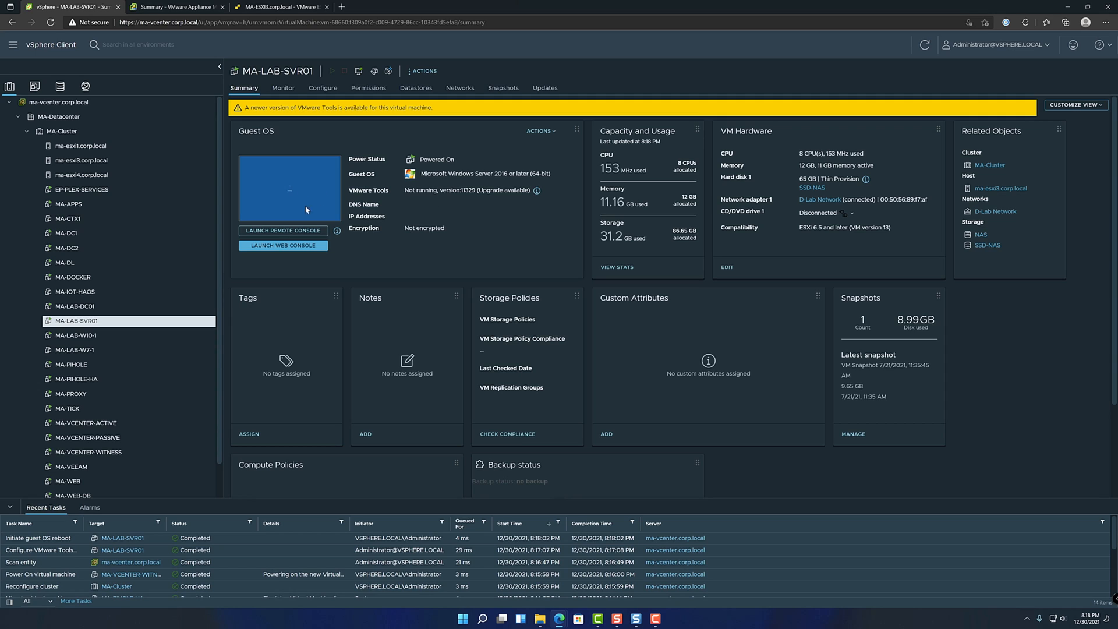
{"action": "left_click", "coordinate": [282, 231]}
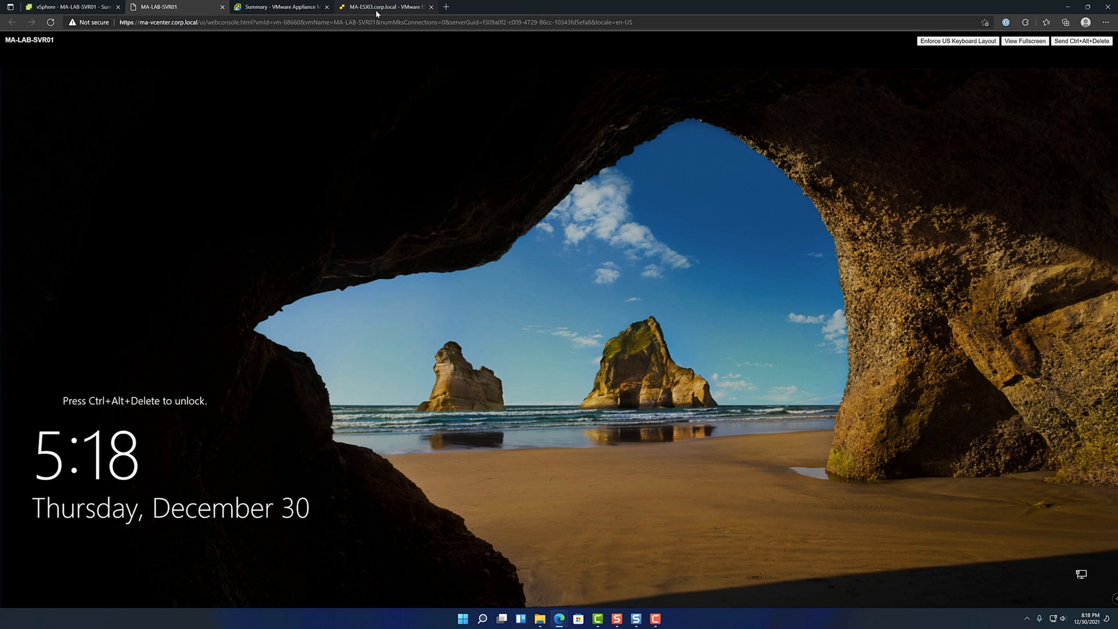
Check MA-LAB-SVR01's VMware Tools status tooltip reporting upgrade in progress
{"action": "left_click", "coordinate": [386, 7]}
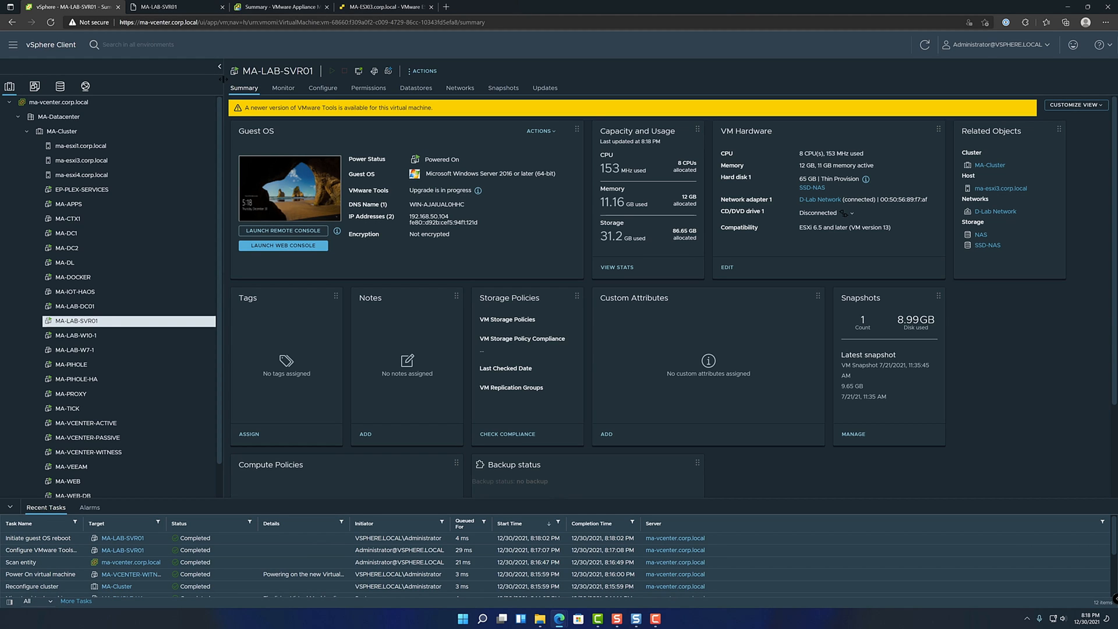
{"action": "mouse_move", "coordinate": [426, 205]}
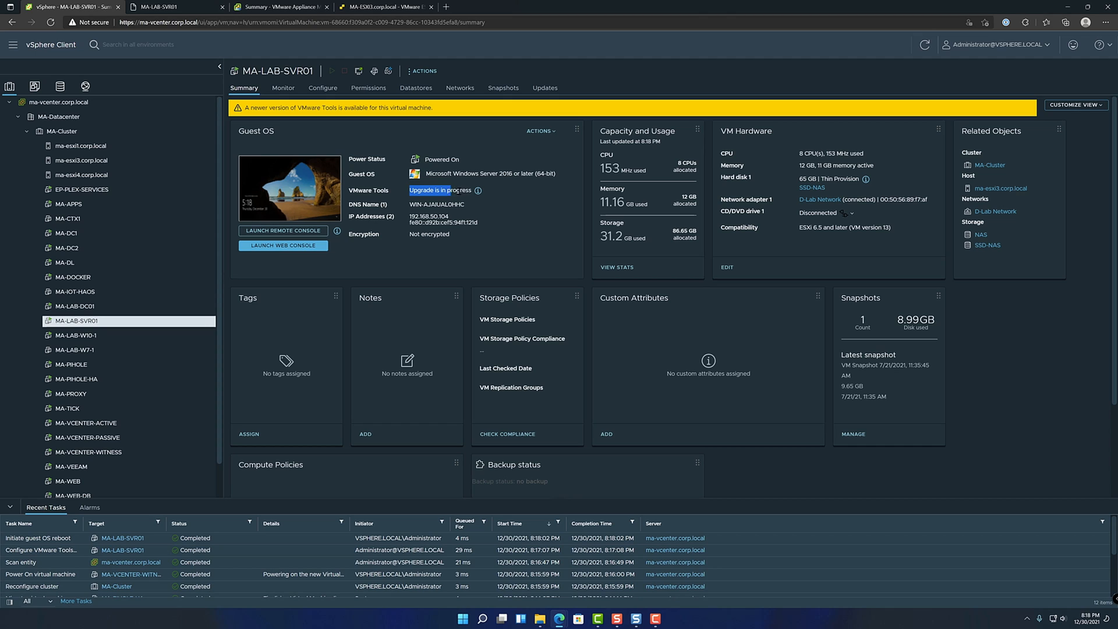
{"action": "mouse_move", "coordinate": [539, 196]}
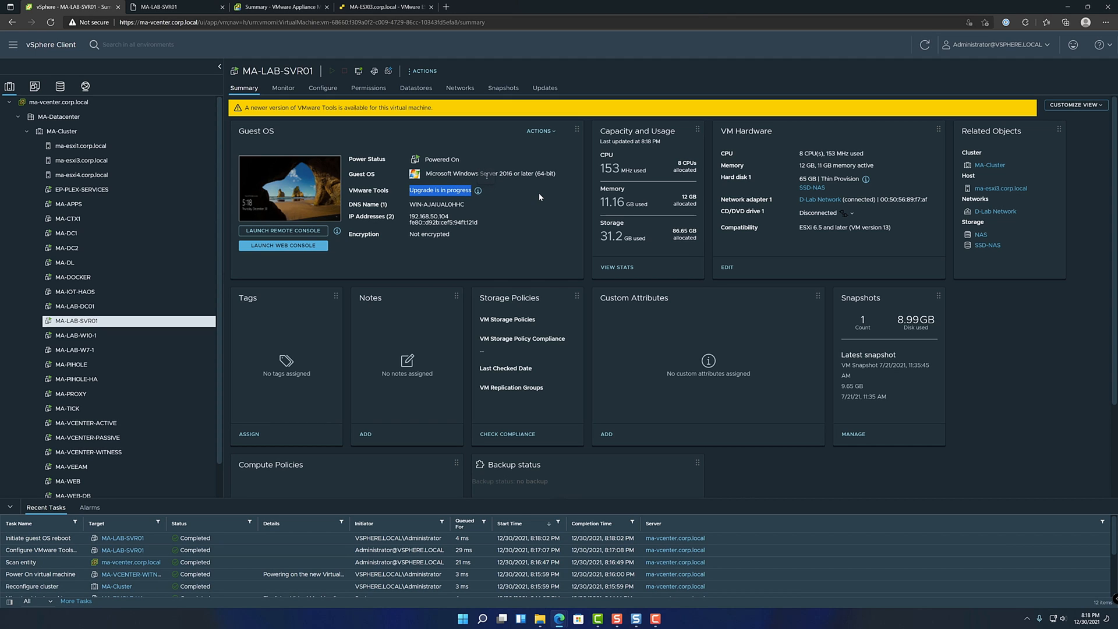
{"action": "mouse_move", "coordinate": [532, 221]}
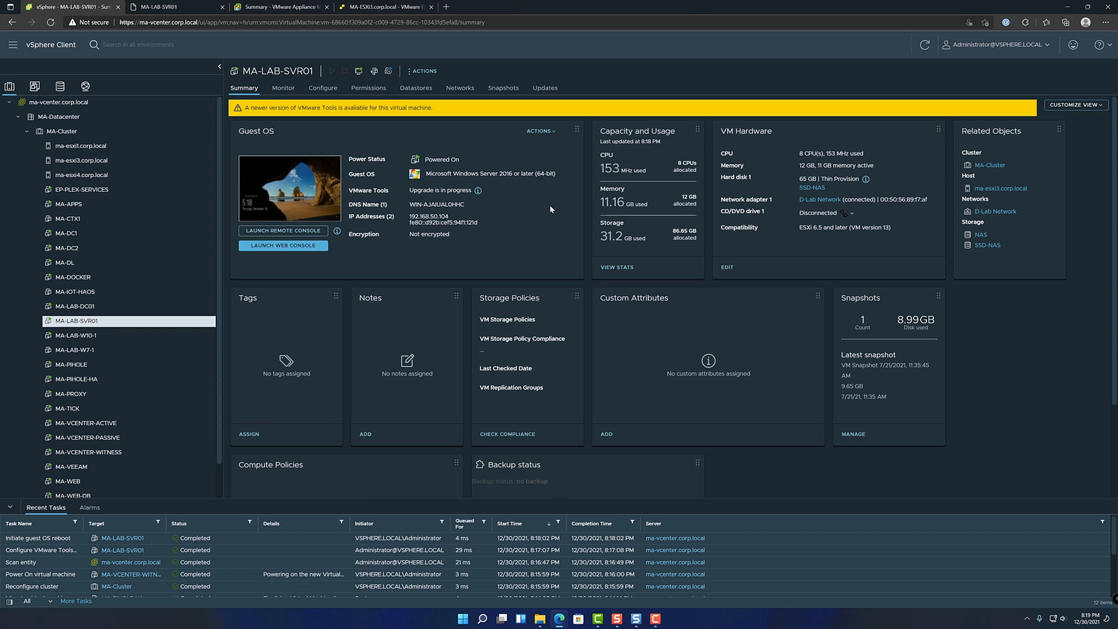
{"action": "scroll", "scroll_direction": "down", "scroll_amount": 3}
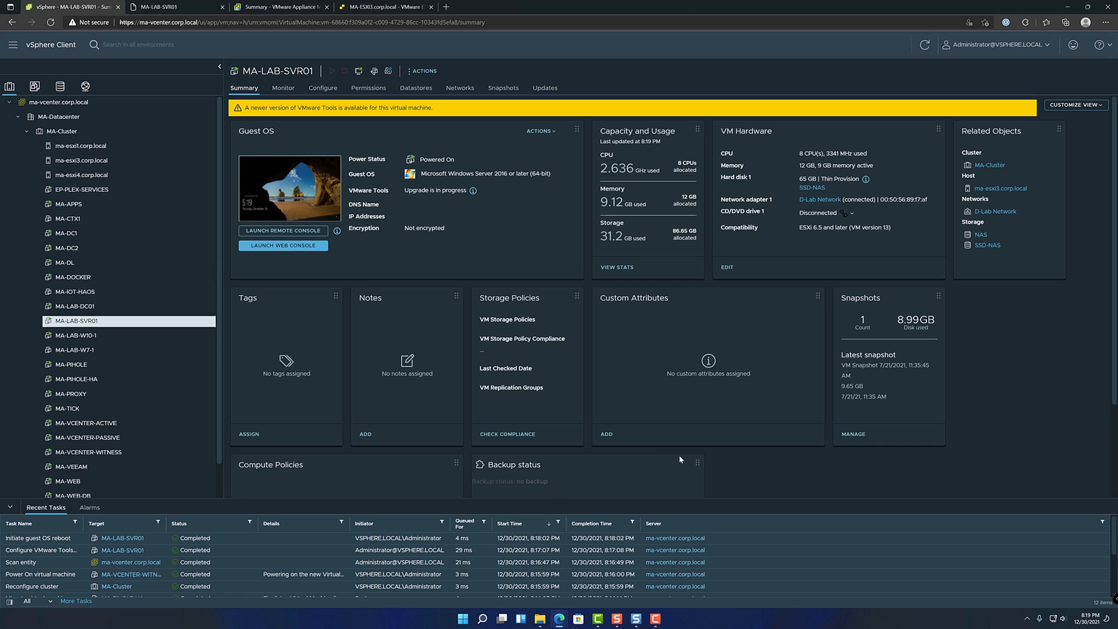
{"action": "left_click", "coordinate": [473, 190]}
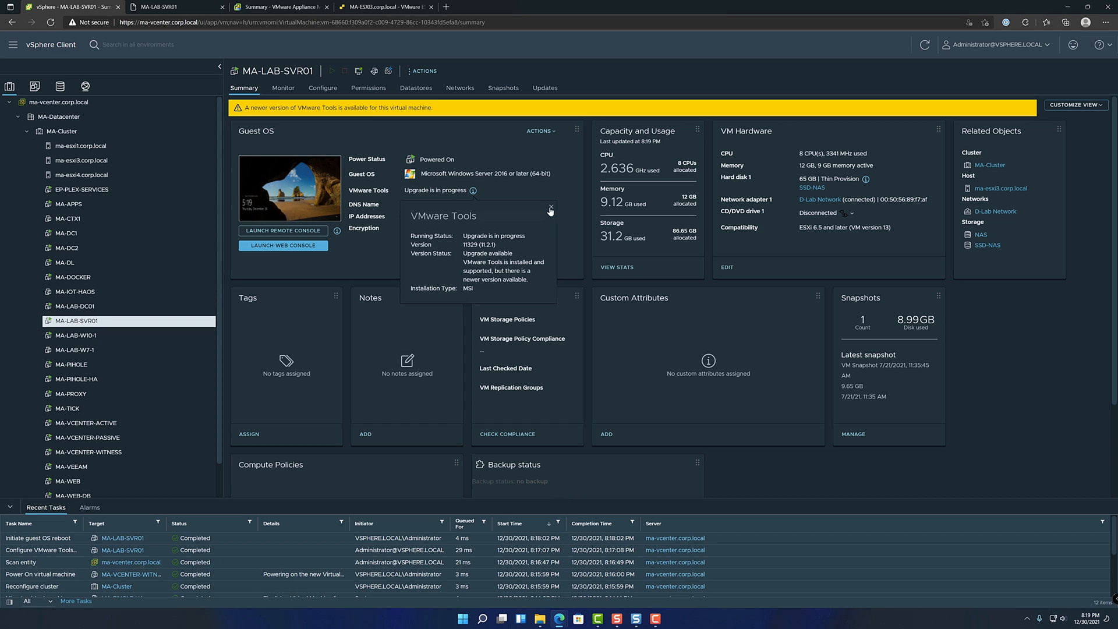
{"action": "left_click", "coordinate": [550, 209]}
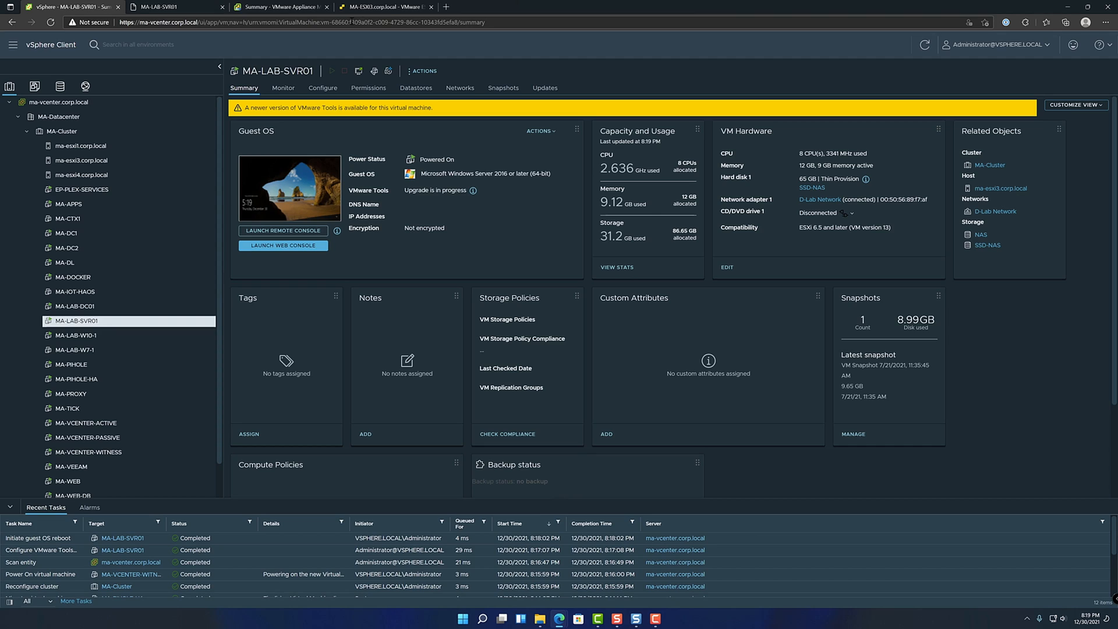
{"action": "left_click", "coordinate": [386, 7]}
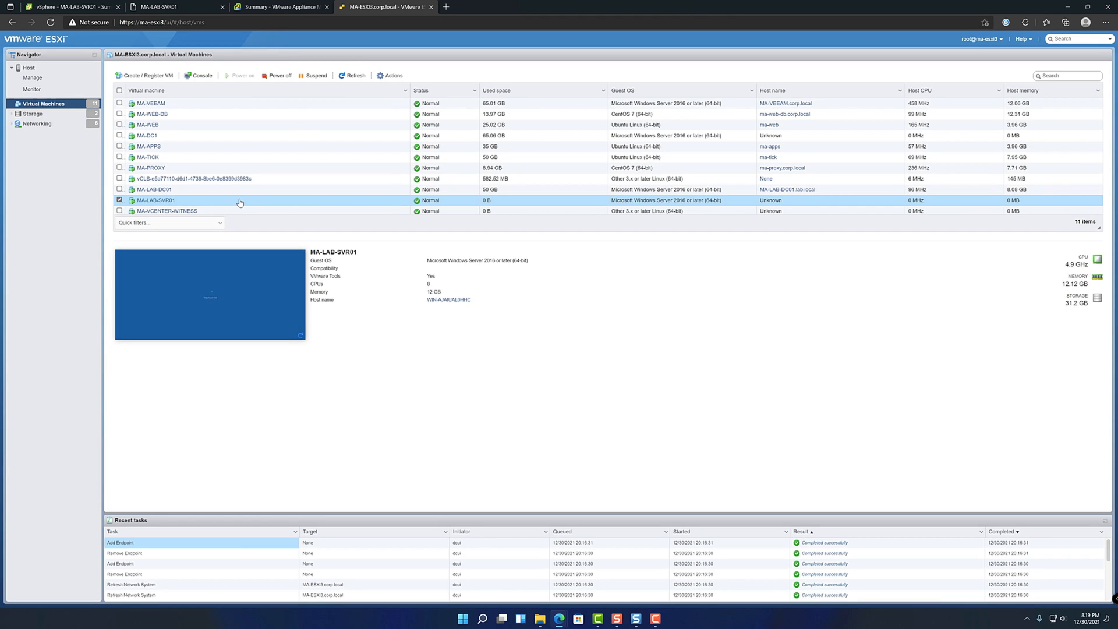
{"action": "mouse_move", "coordinate": [240, 203]}
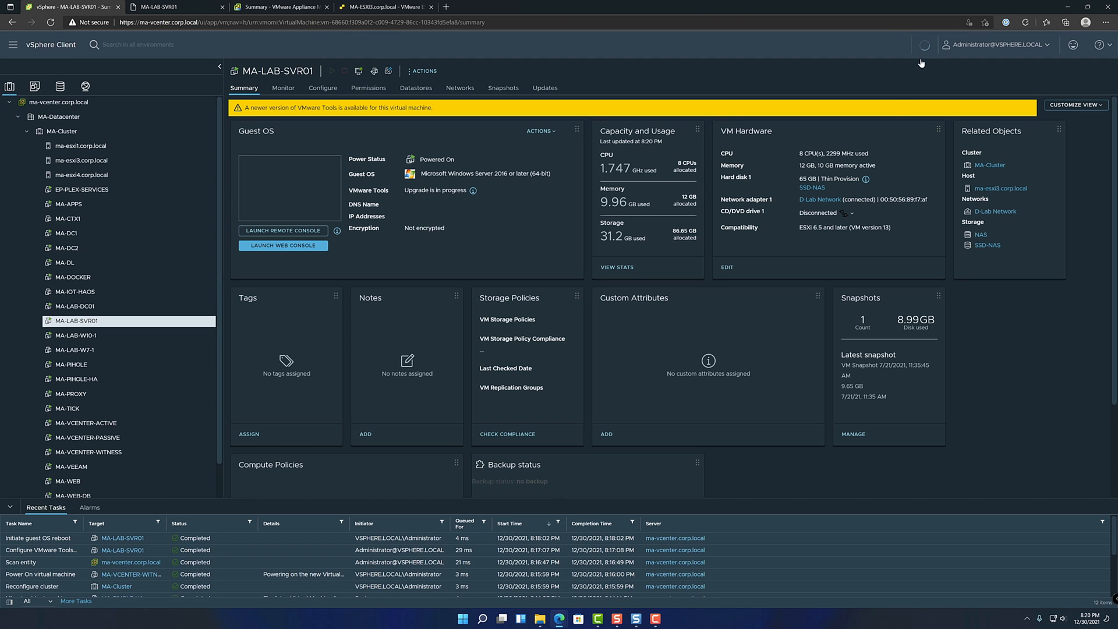
Refresh MA-LAB-SVR01's summary to update the VMware Tools status
{"action": "left_click", "coordinate": [924, 44]}
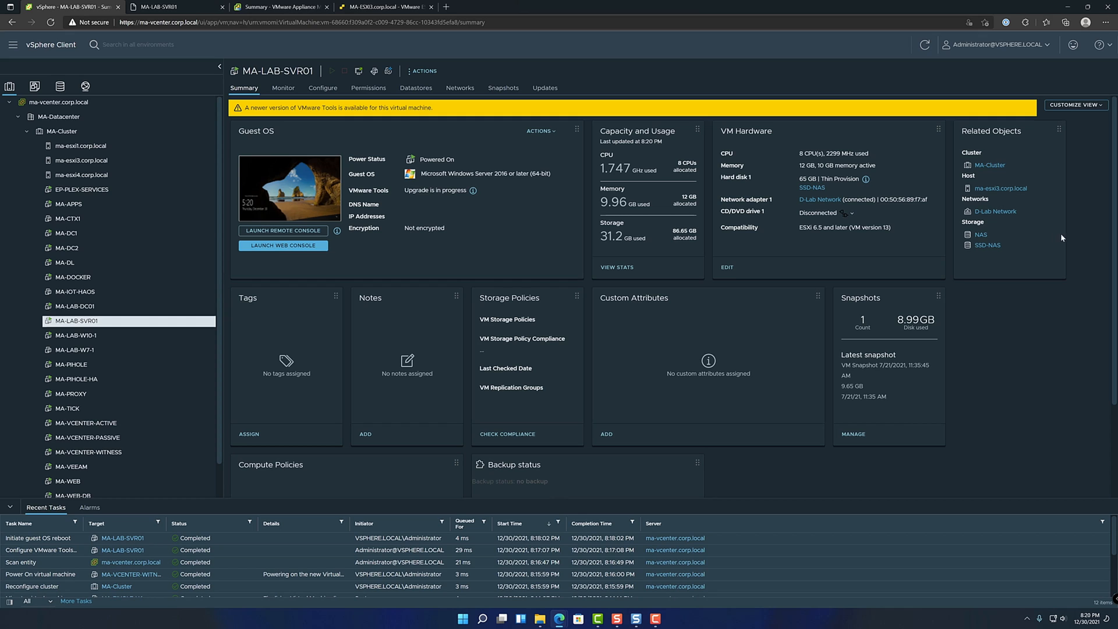
{"action": "mouse_move", "coordinate": [1078, 247]}
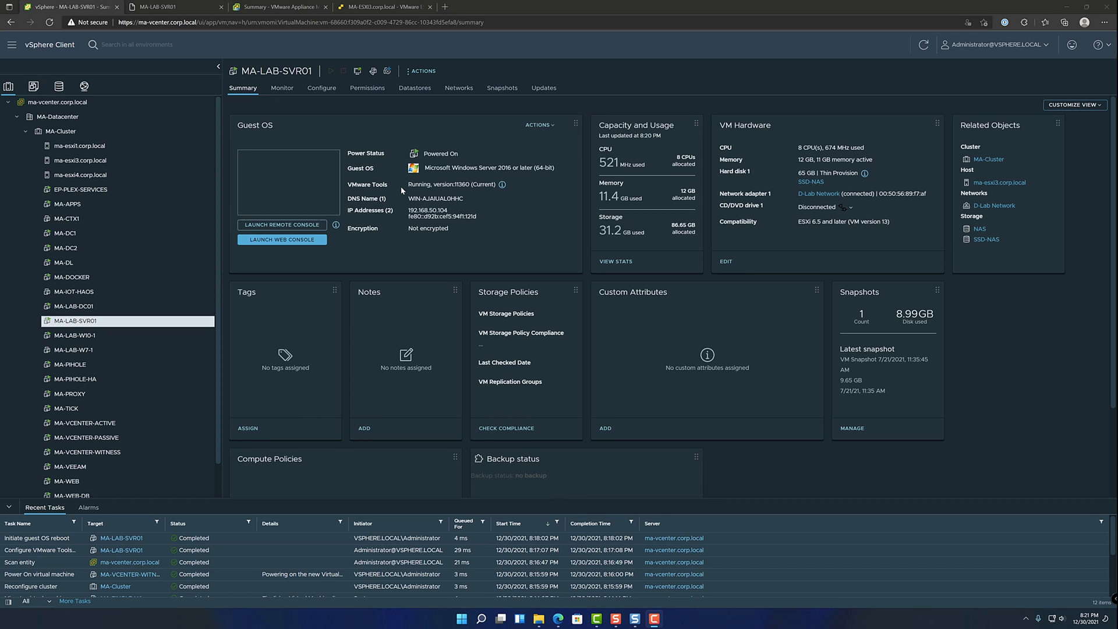
{"action": "mouse_move", "coordinate": [440, 193]}
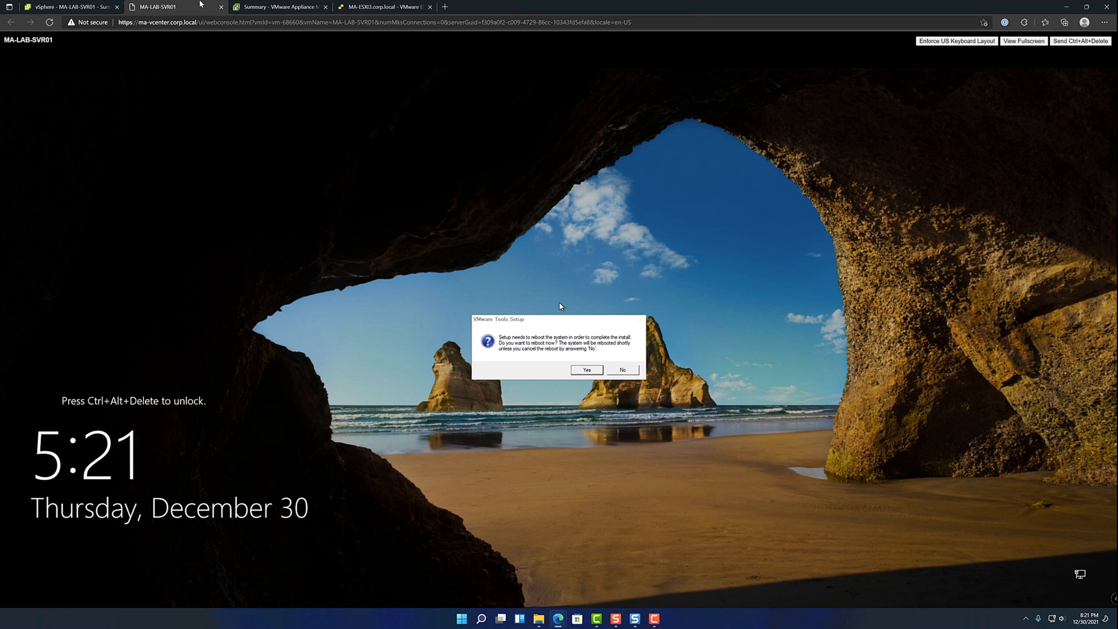
{"action": "mouse_move", "coordinate": [570, 354]}
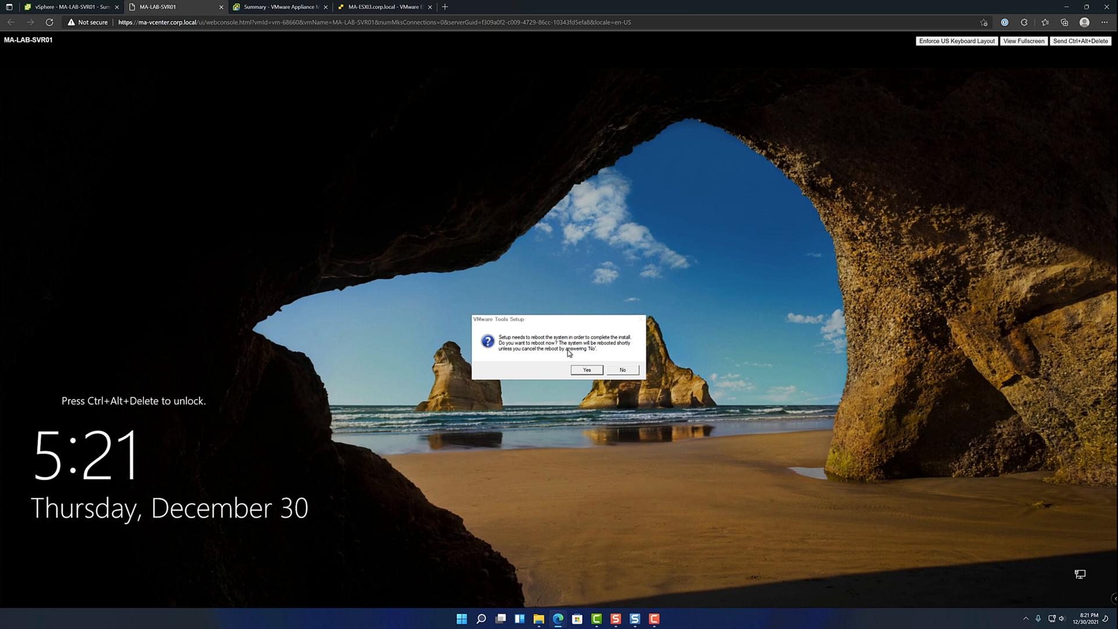
{"action": "mouse_move", "coordinate": [523, 343]}
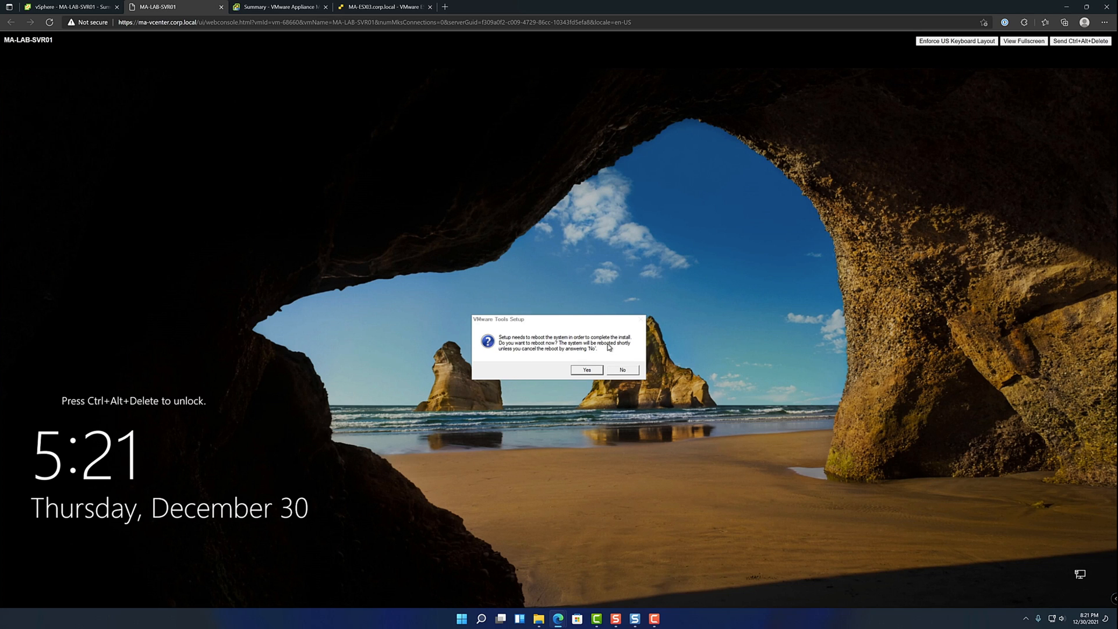
{"action": "mouse_move", "coordinate": [510, 355]}
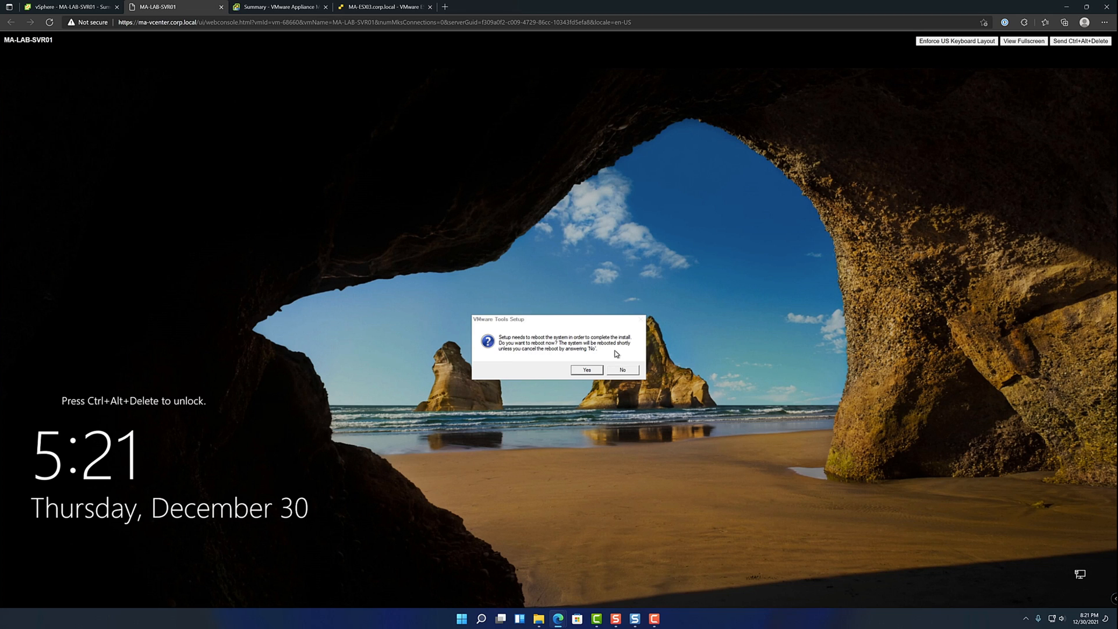
Confirm Yes on the VMware Tools Setup reboot prompt so MA-LAB-SVR01 restarts
{"action": "left_click", "coordinate": [586, 370]}
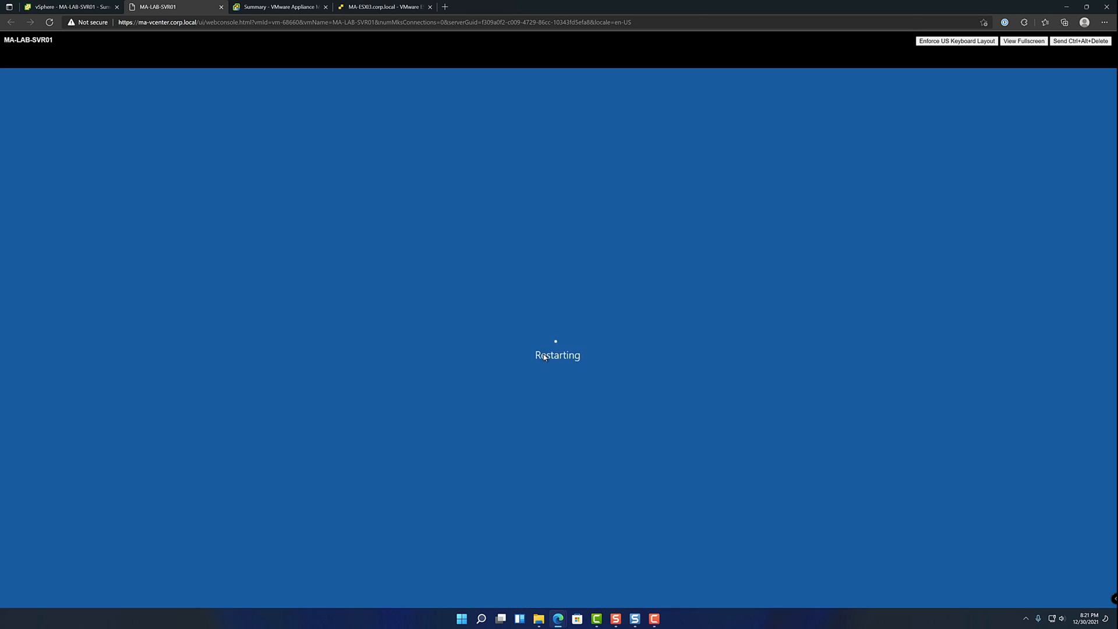